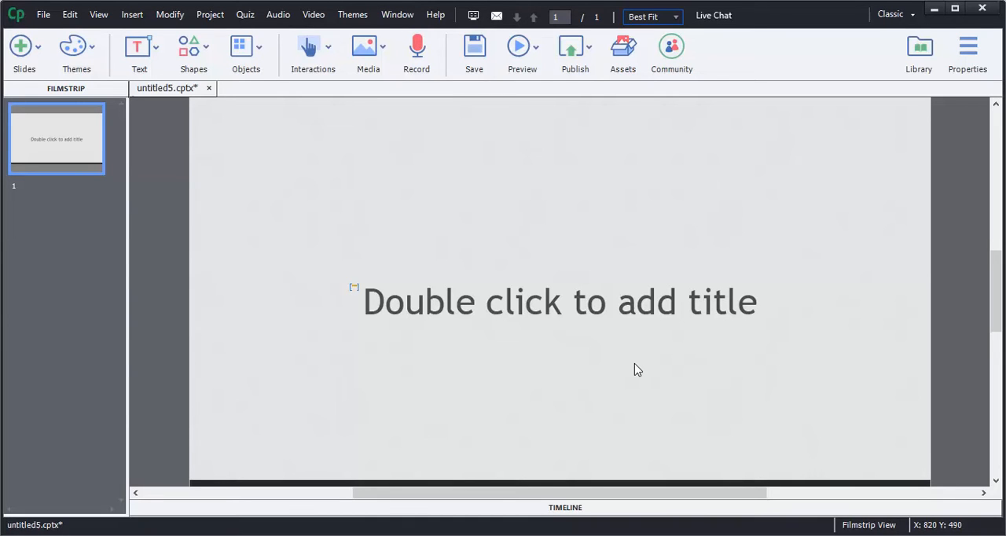
mouse_move(584, 352)
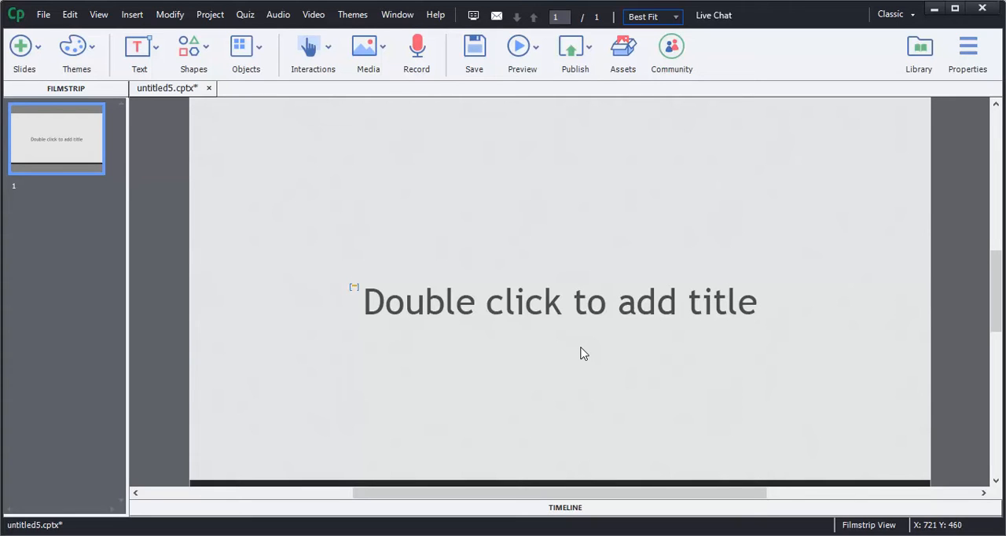
mouse_move(481, 360)
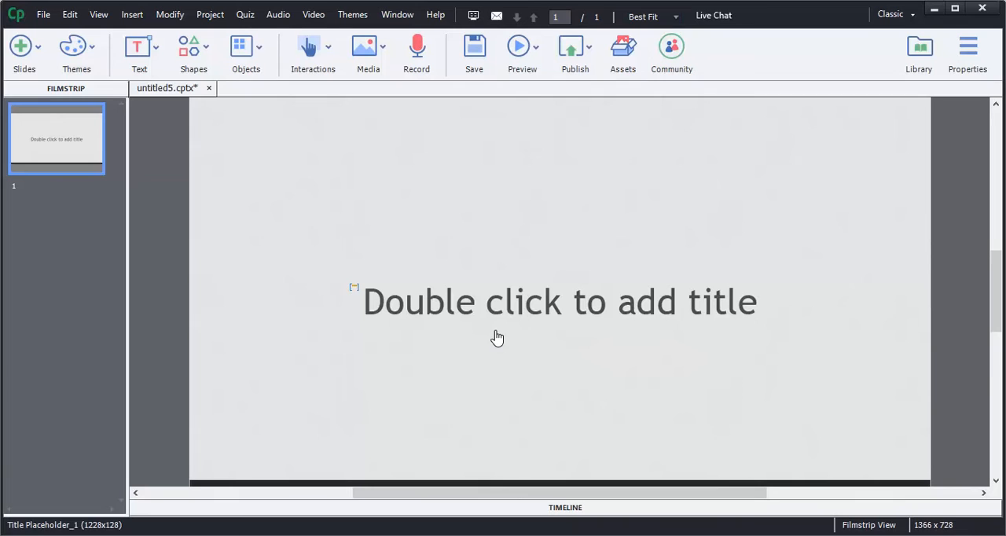
mouse_move(558, 326)
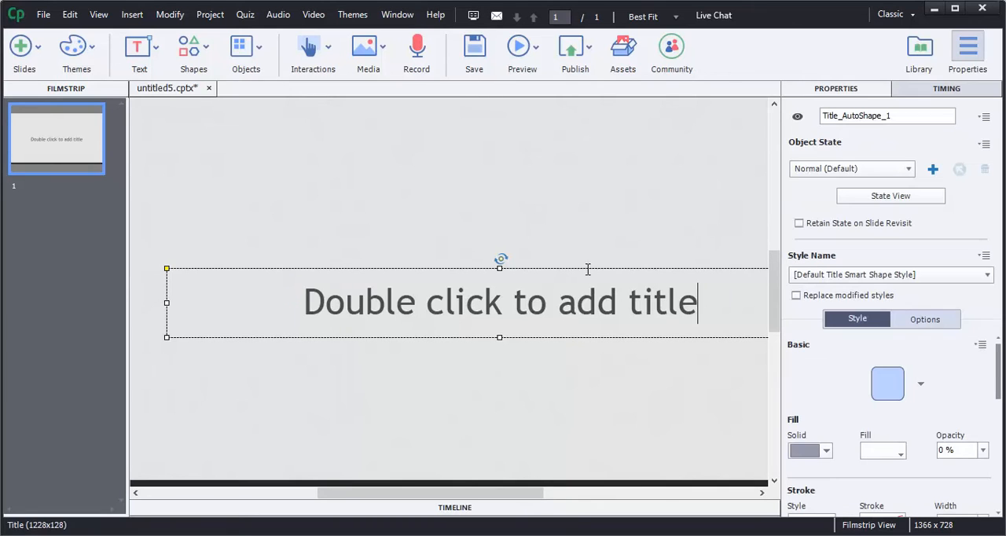
Step: Give the opening slide the title History Quiz
text(History Quiz)
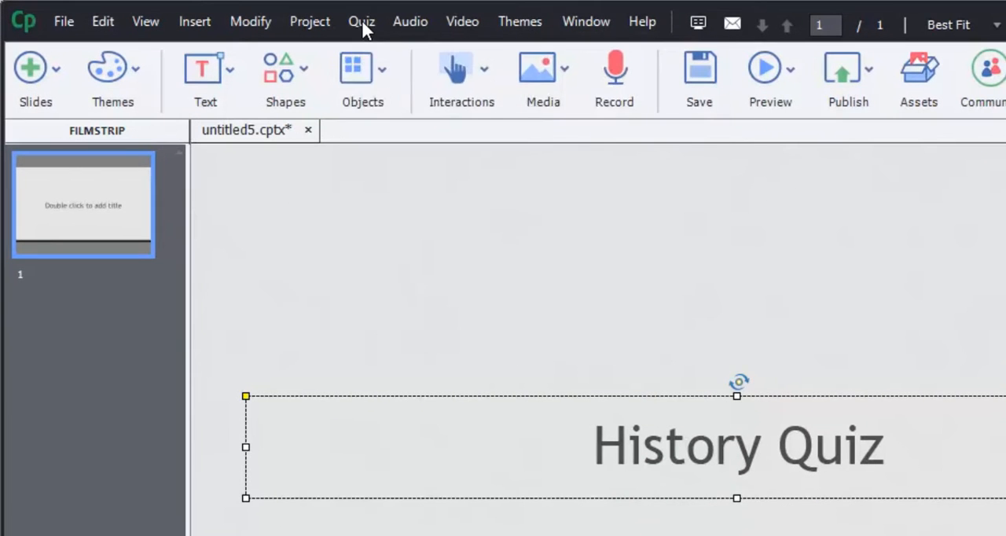
Step: Start inserting question slides via Quiz > Question Slide with True/False ticked
click(361, 22)
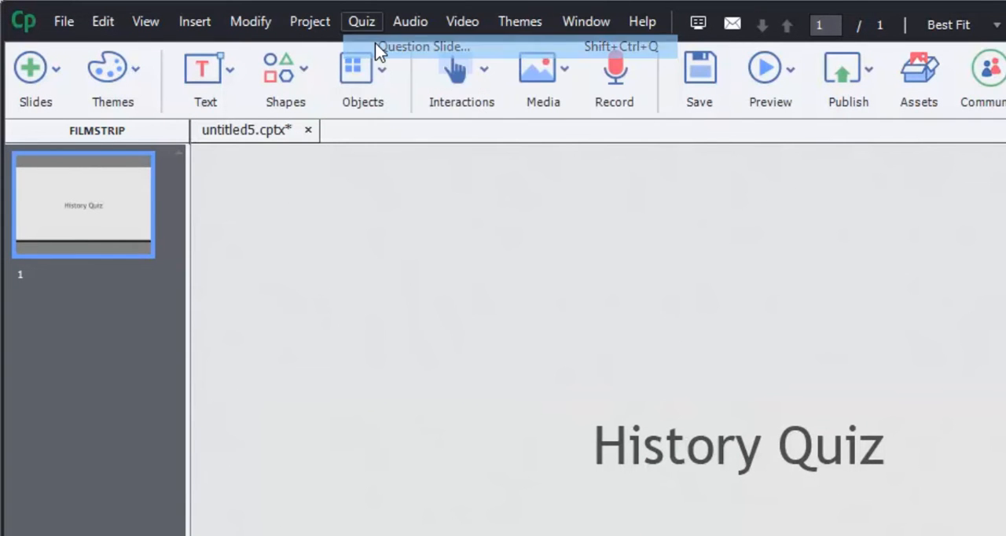
click(423, 47)
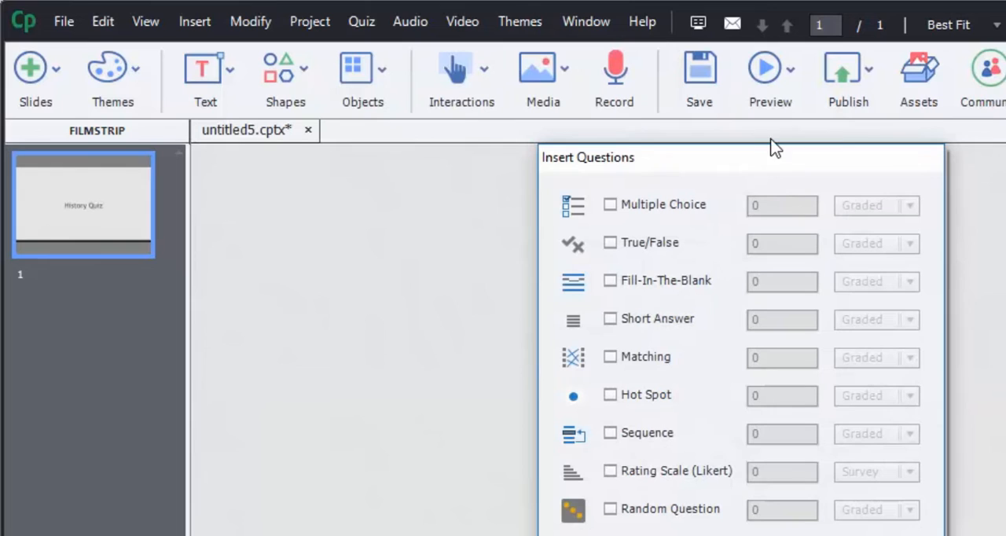
mouse_move(656, 277)
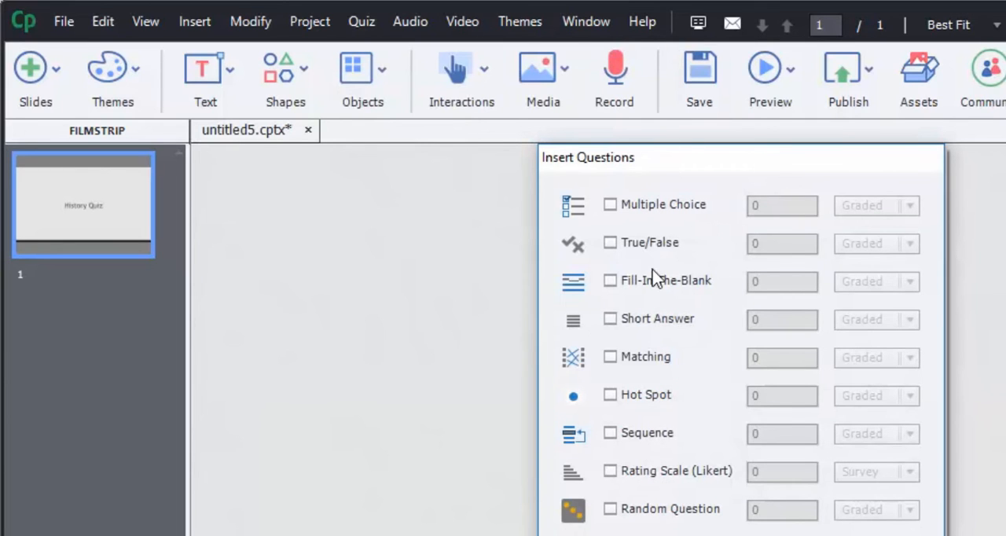
click(610, 242)
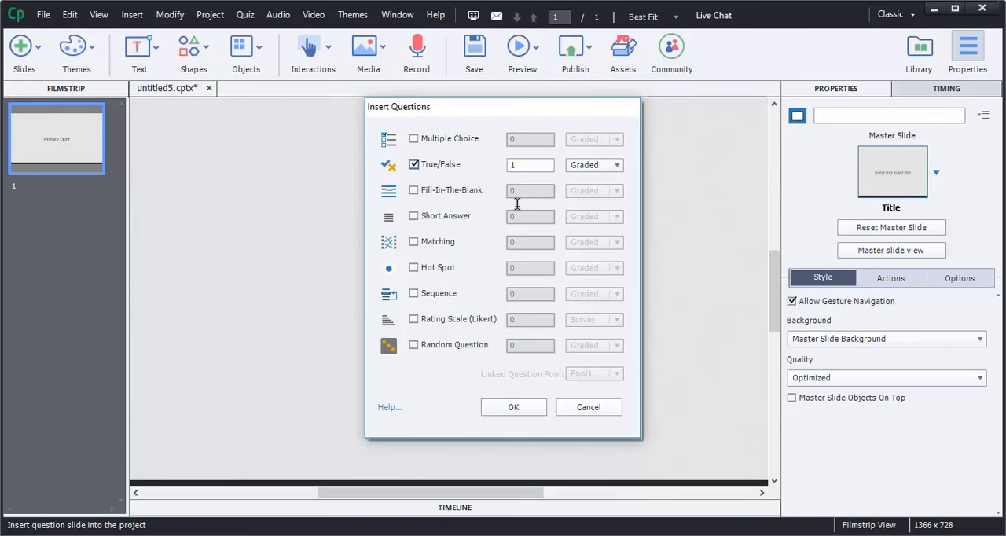
mouse_move(528, 176)
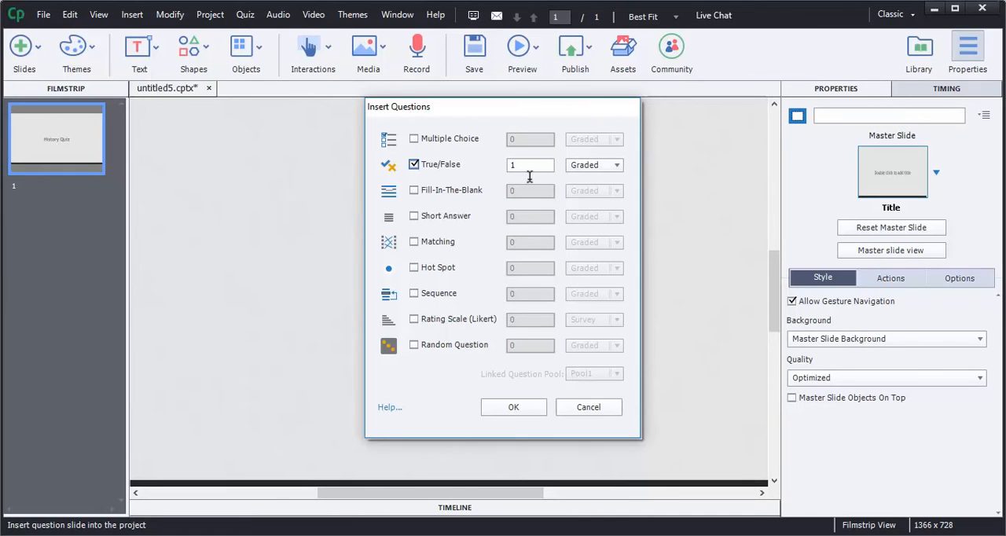
mouse_move(524, 163)
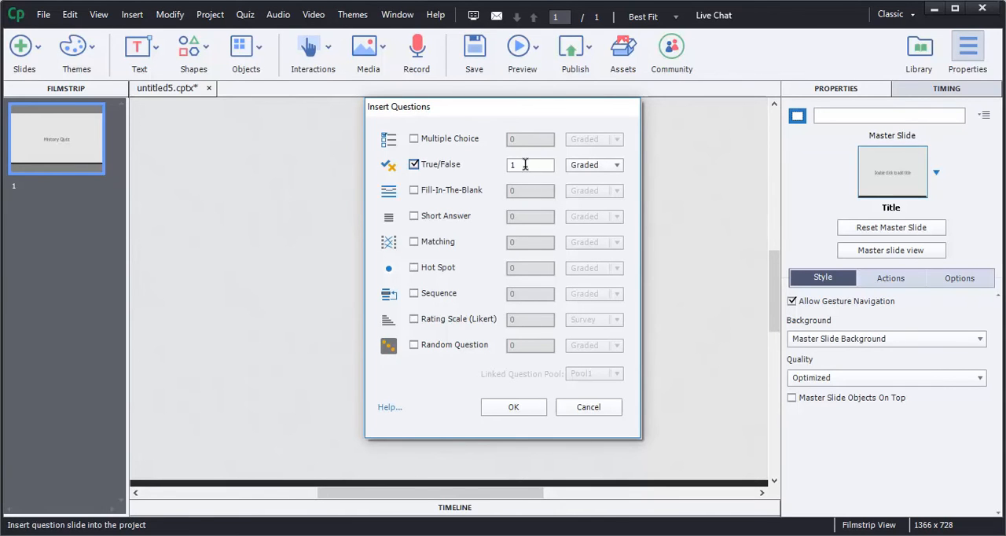
Step: Set the True/False question count to 2 and keep the type Graded
text(2)
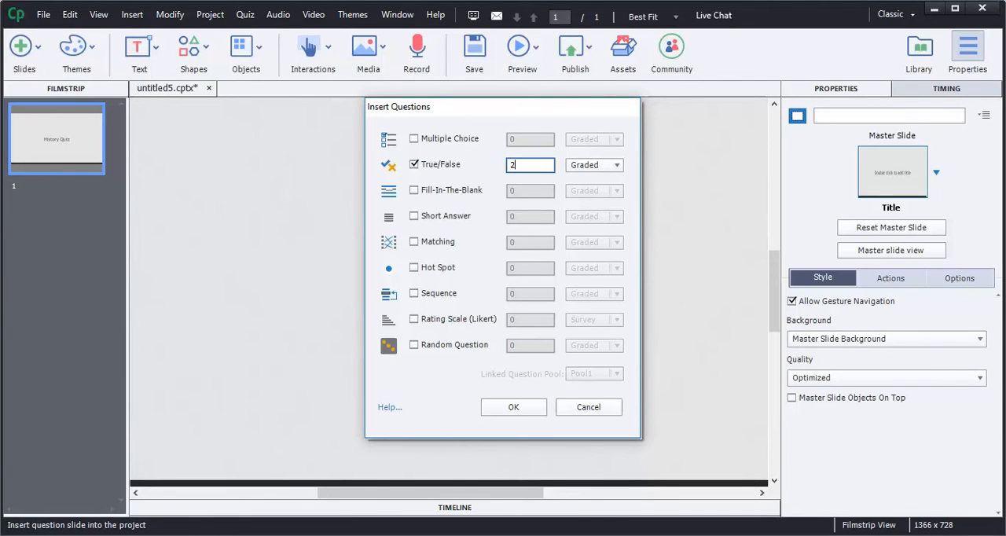
click(616, 164)
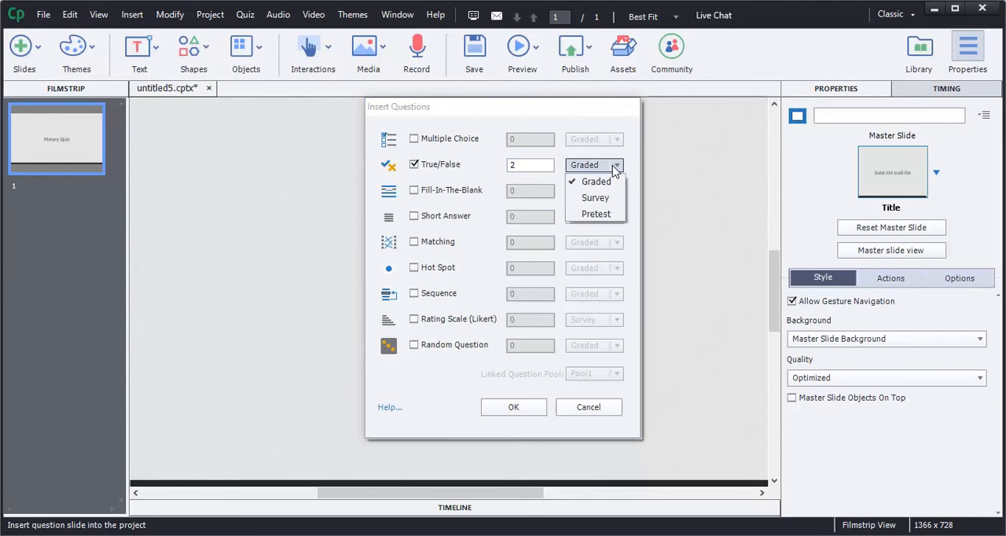
click(597, 181)
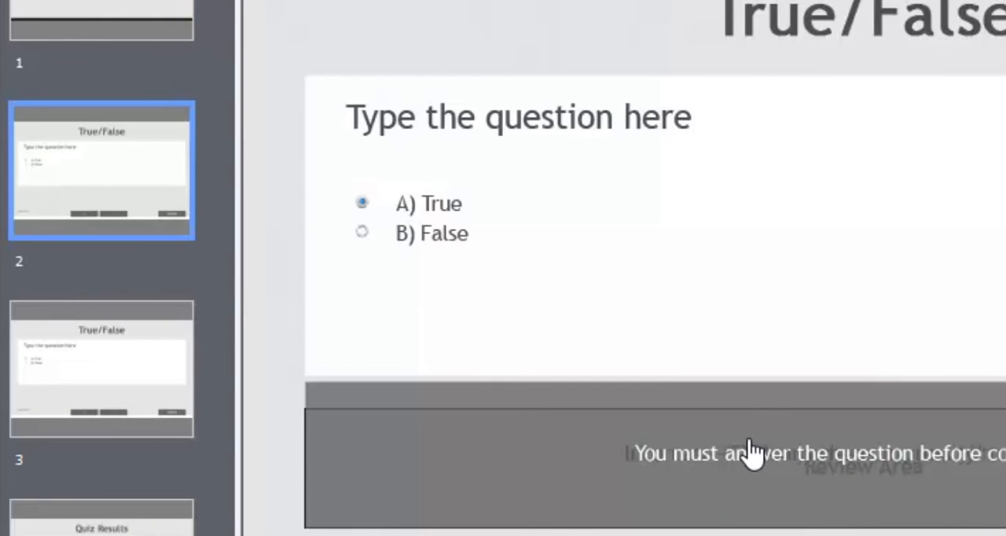
mouse_move(695, 417)
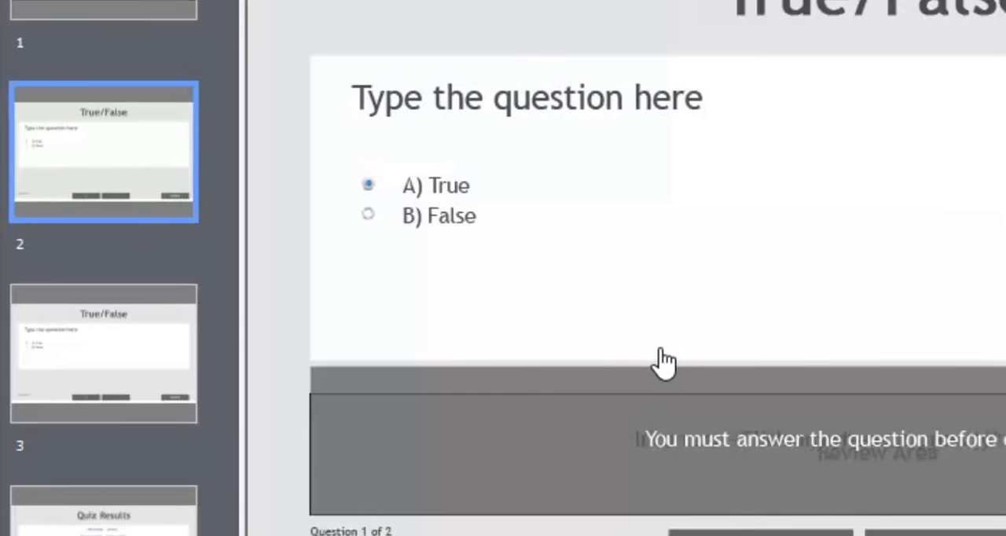
Step: Scroll the filmstrip through the newly inserted question slides
scroll(down, 3)
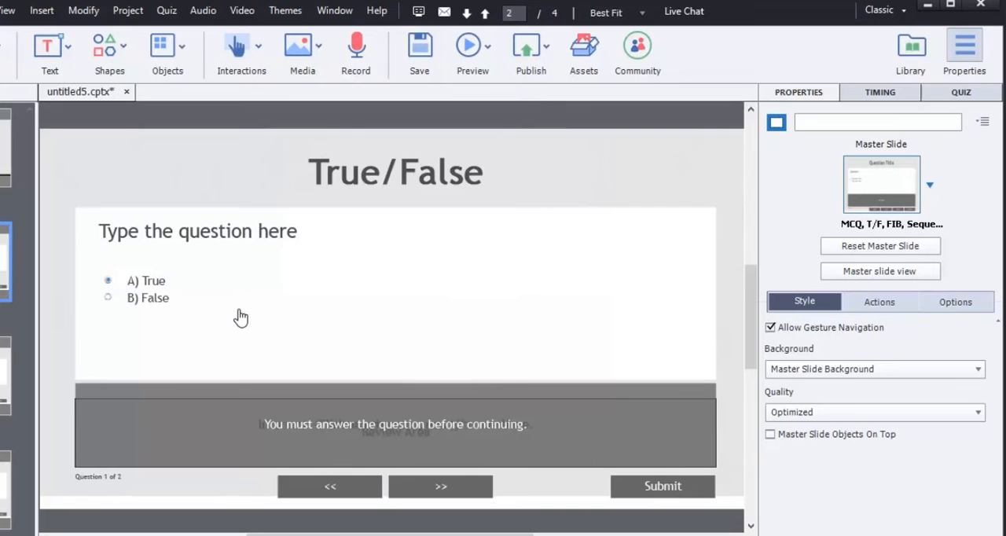
mouse_move(232, 279)
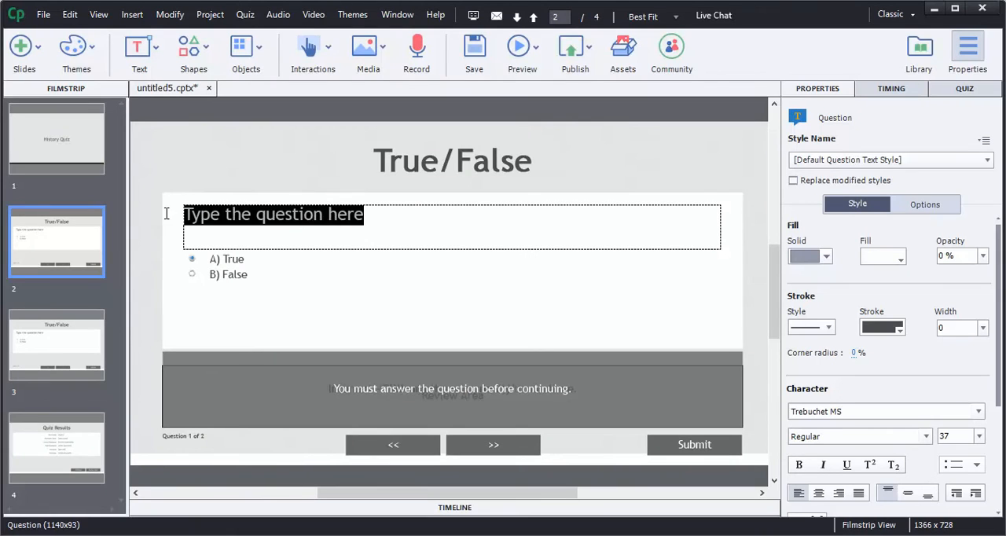
Step: Make the first question read 'The capital of Missouri is Jefferson City.'
text(The)
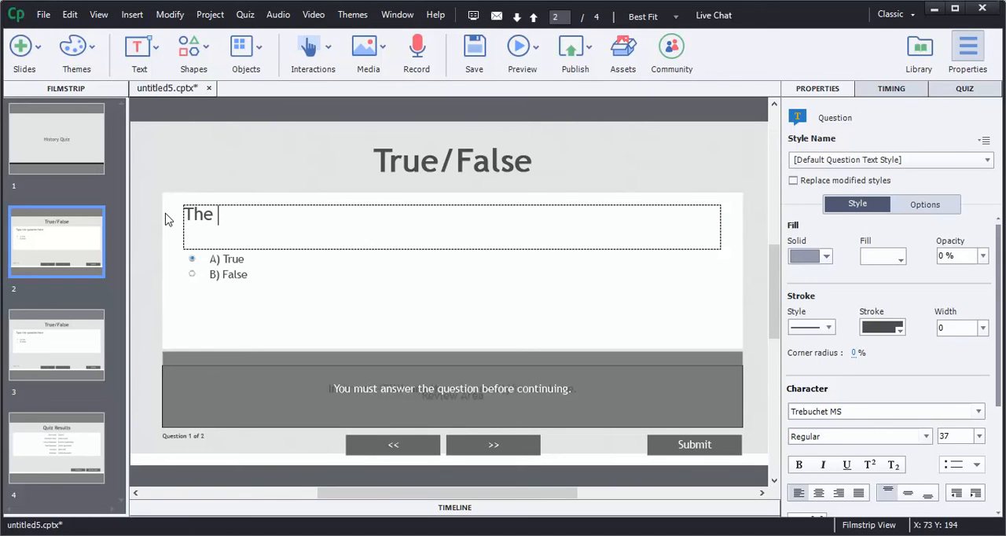
text(capital of Mi)
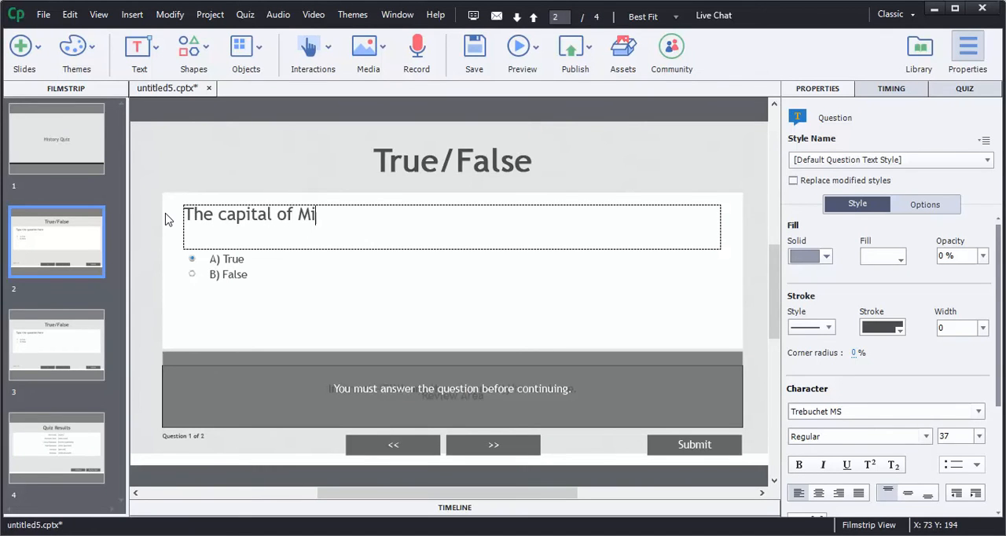
text(ssouri is)
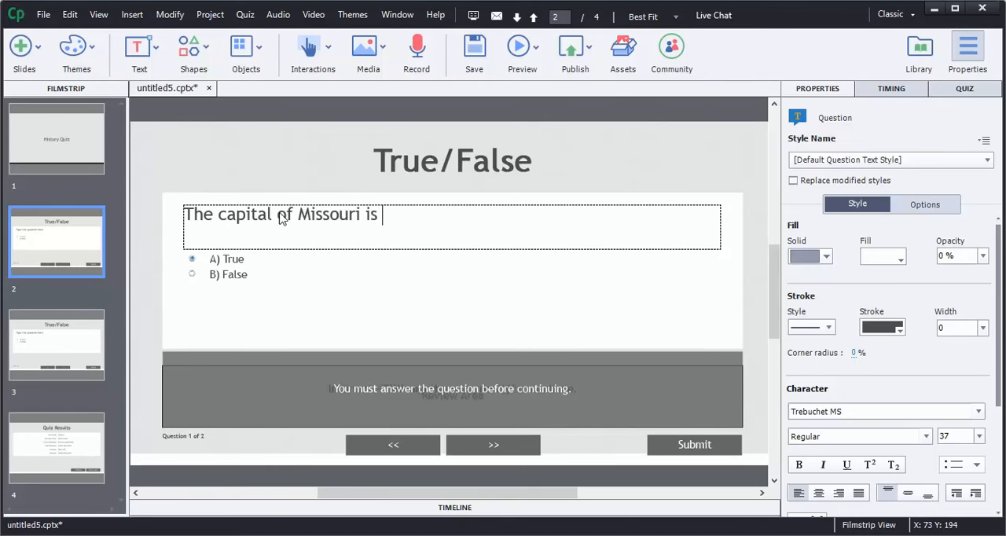
text(Jefferson C)
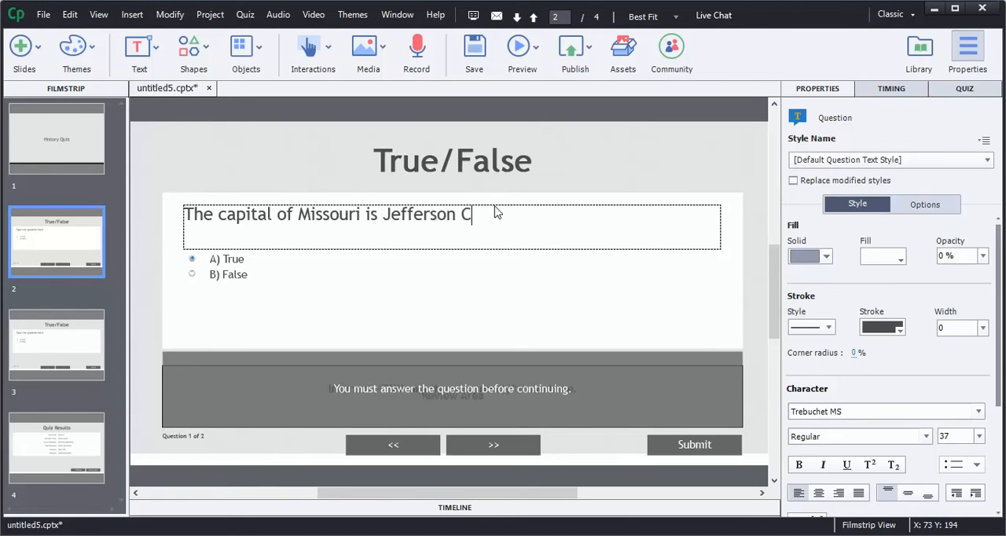
text(ity.)
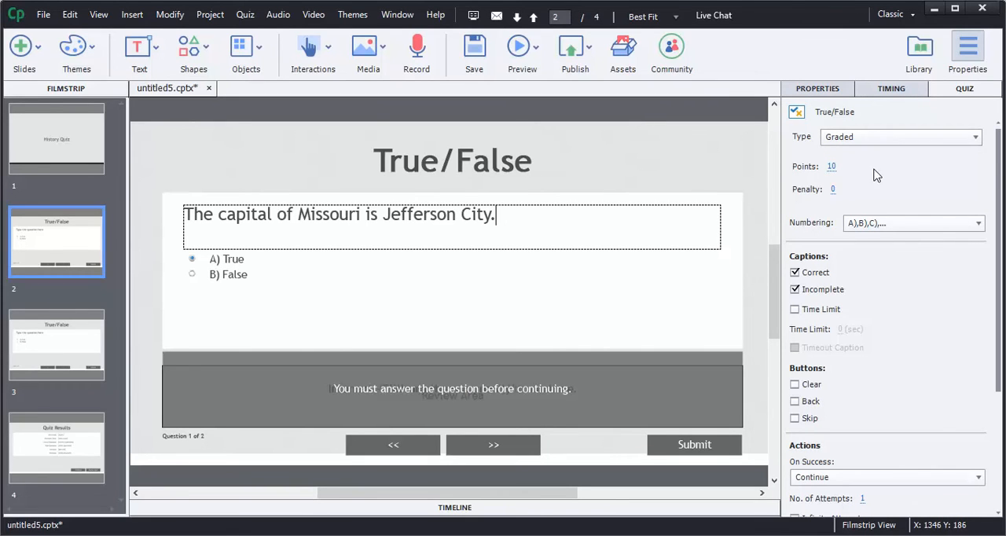
mouse_move(810, 181)
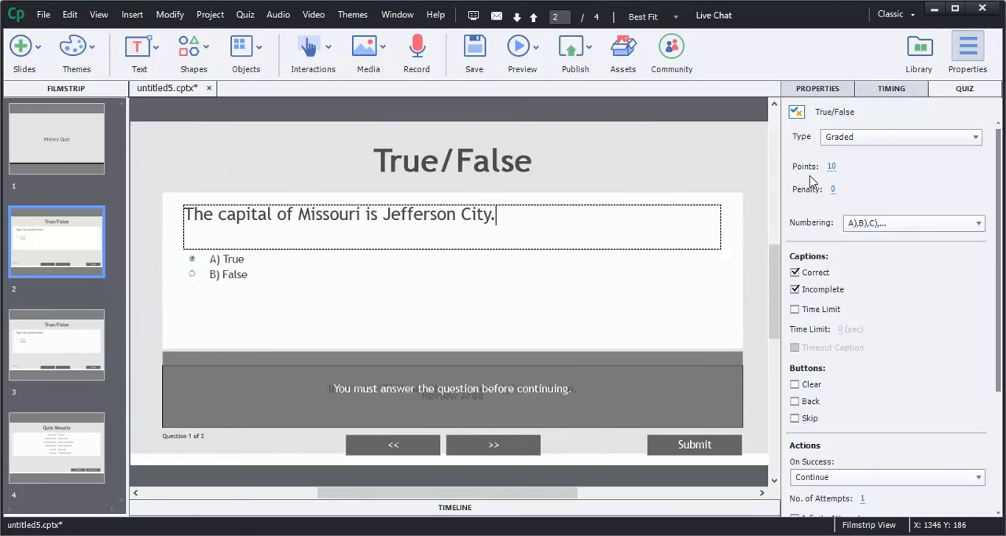
mouse_move(588, 283)
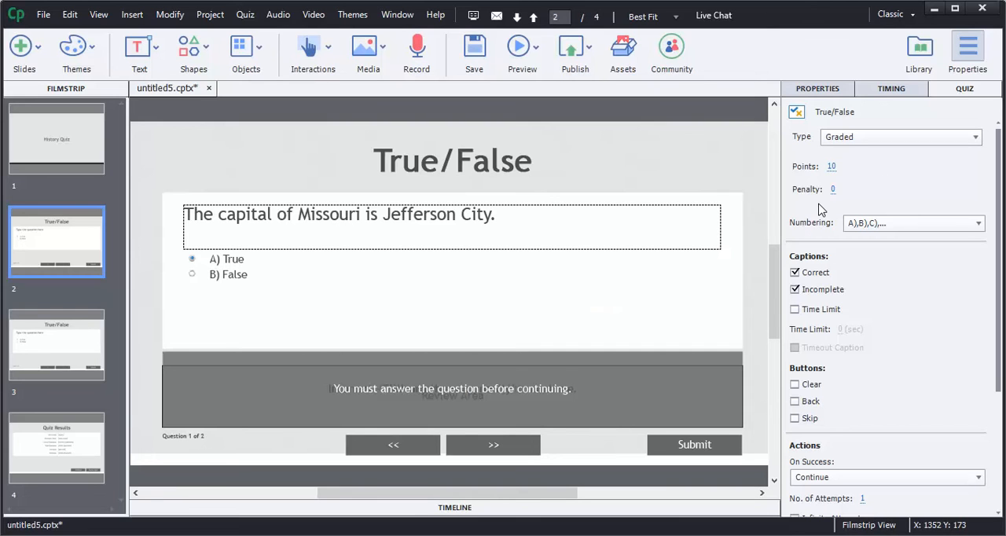
mouse_move(842, 198)
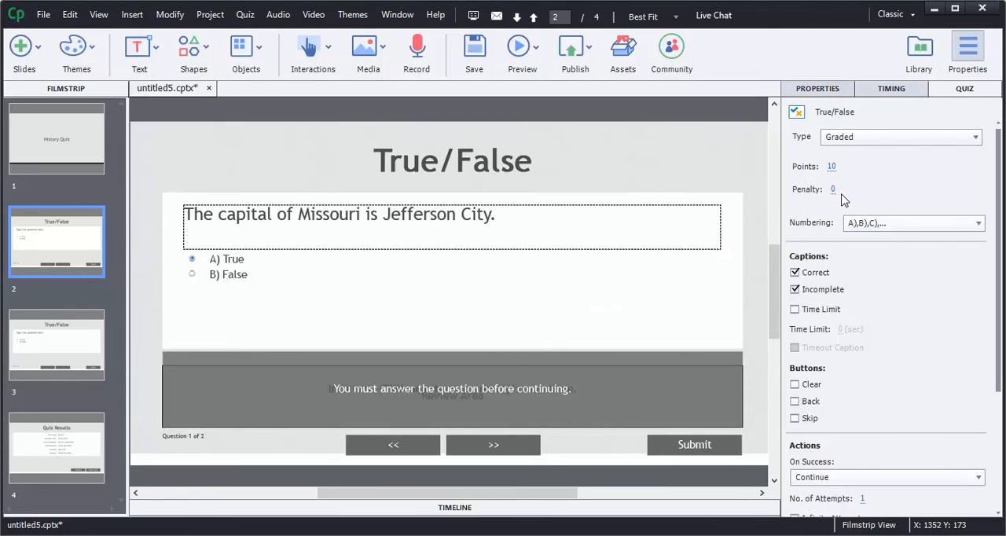
mouse_move(814, 195)
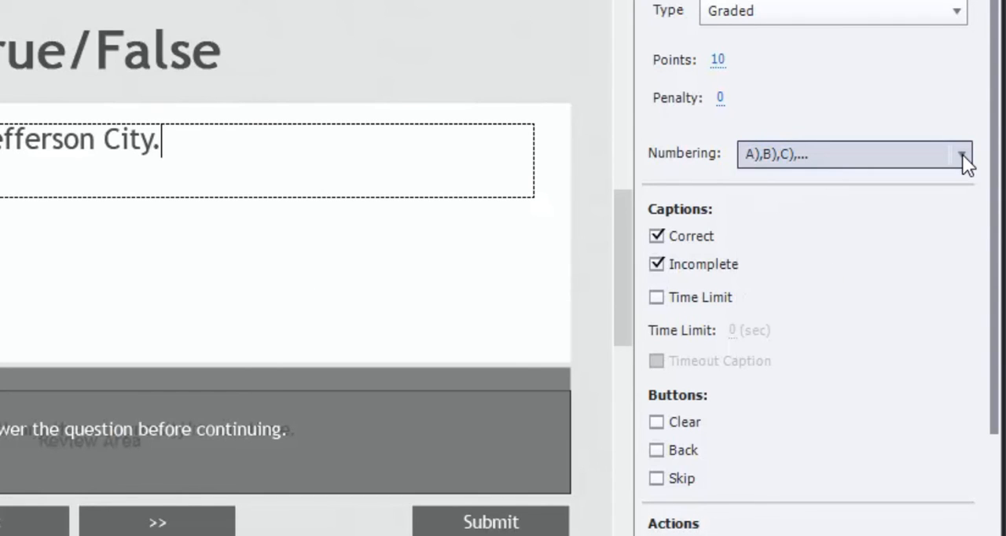
mouse_move(757, 242)
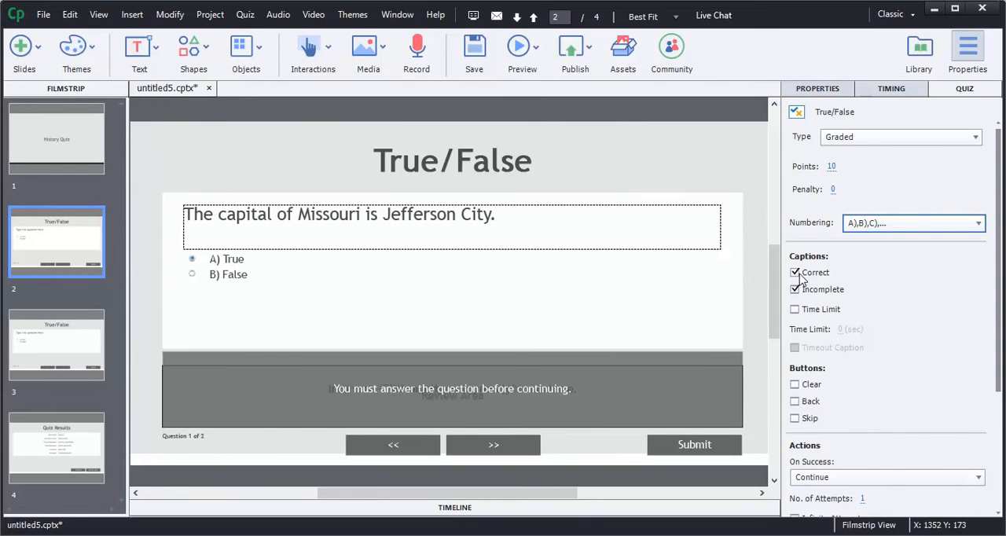
Step: Turn off the Correct and Incomplete captions on the Missouri question
click(795, 272)
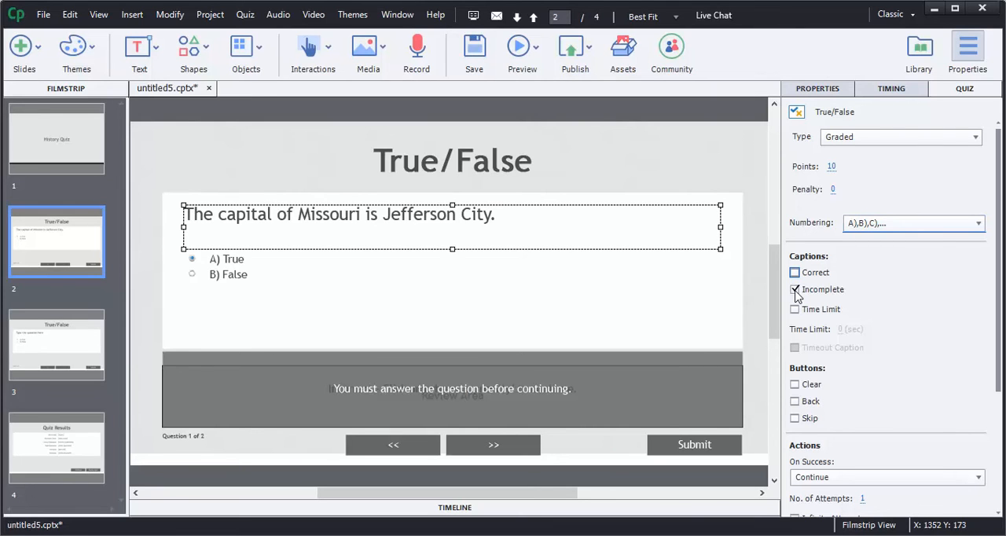
click(794, 290)
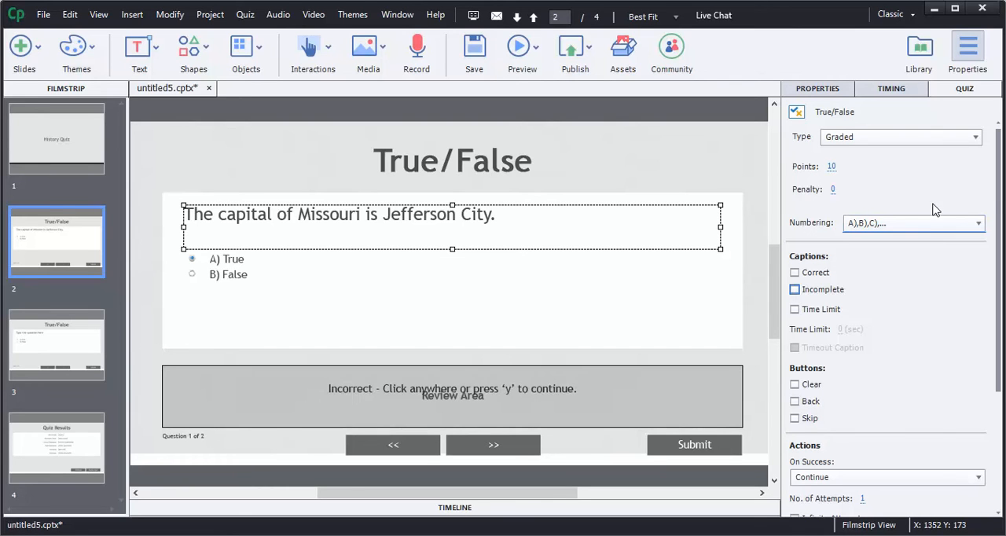
scroll(down, 3)
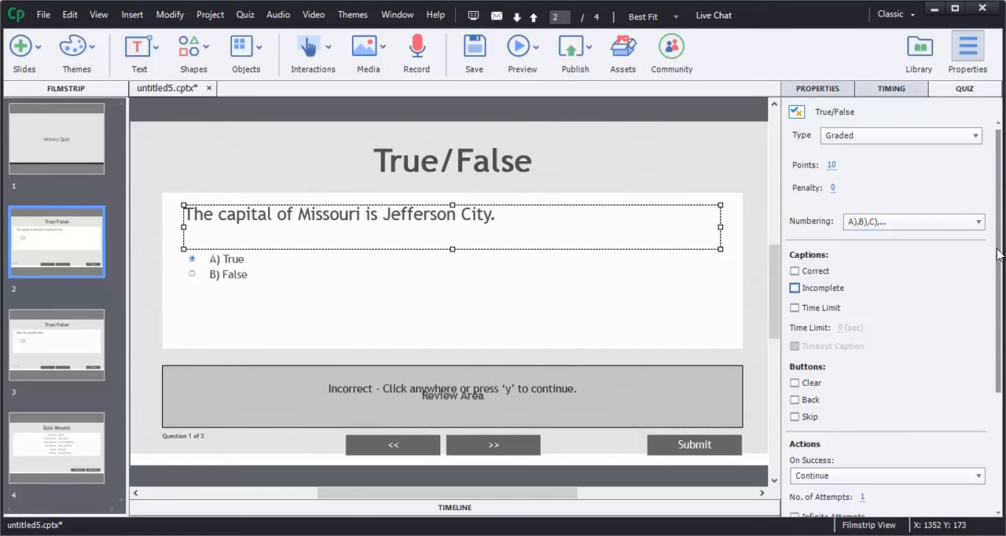
Step: Set Failure Messages to None in the Missouri question's Actions
scroll(down, 3)
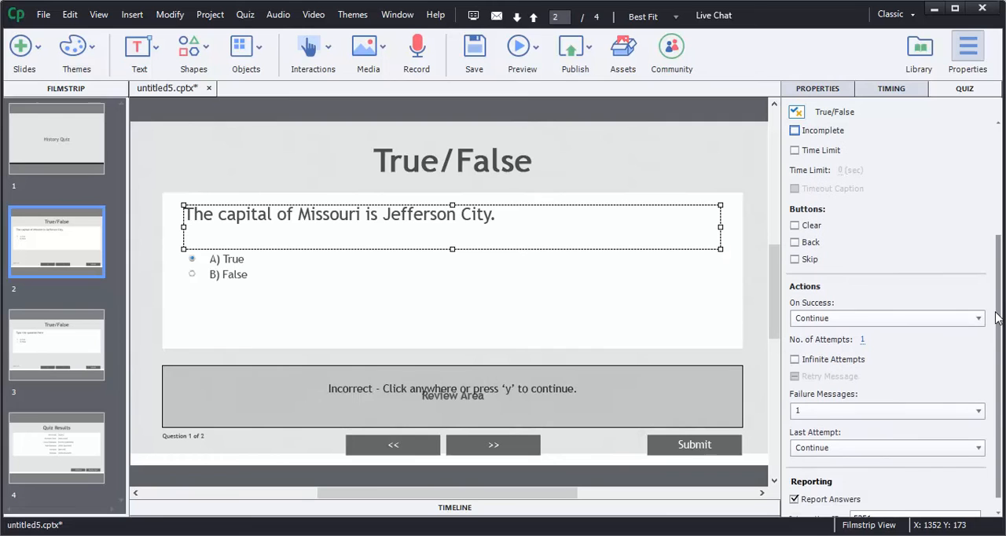
scroll(down, 3)
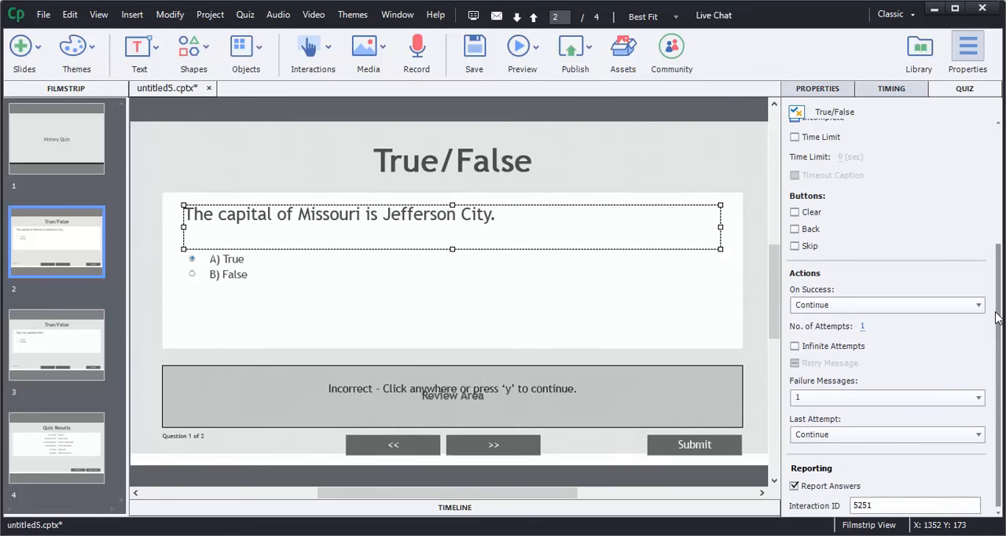
mouse_move(591, 399)
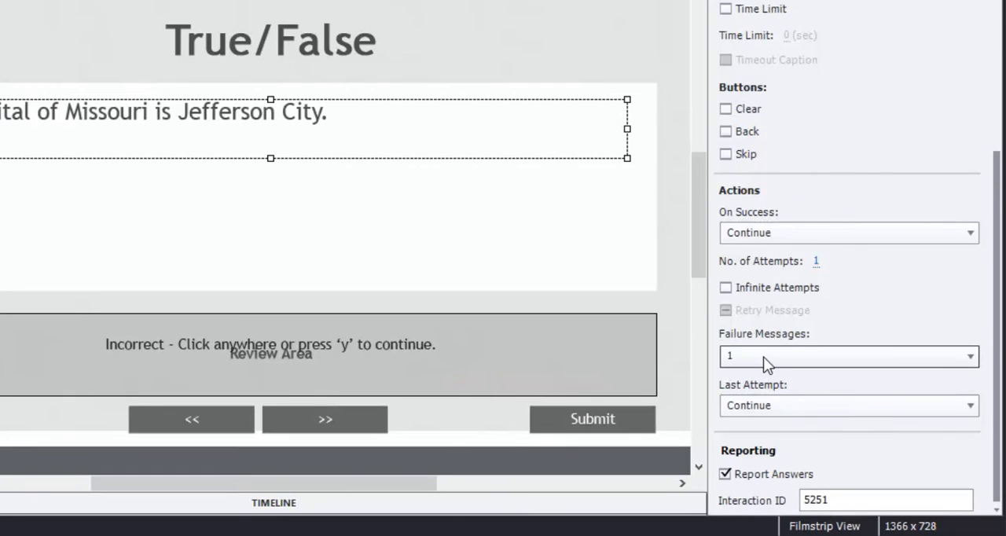
mouse_move(462, 369)
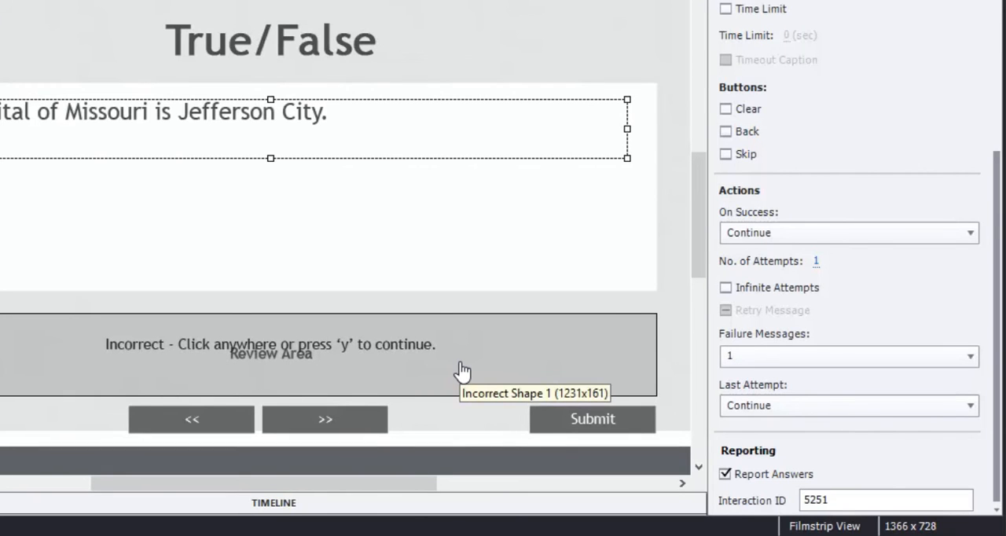
click(847, 356)
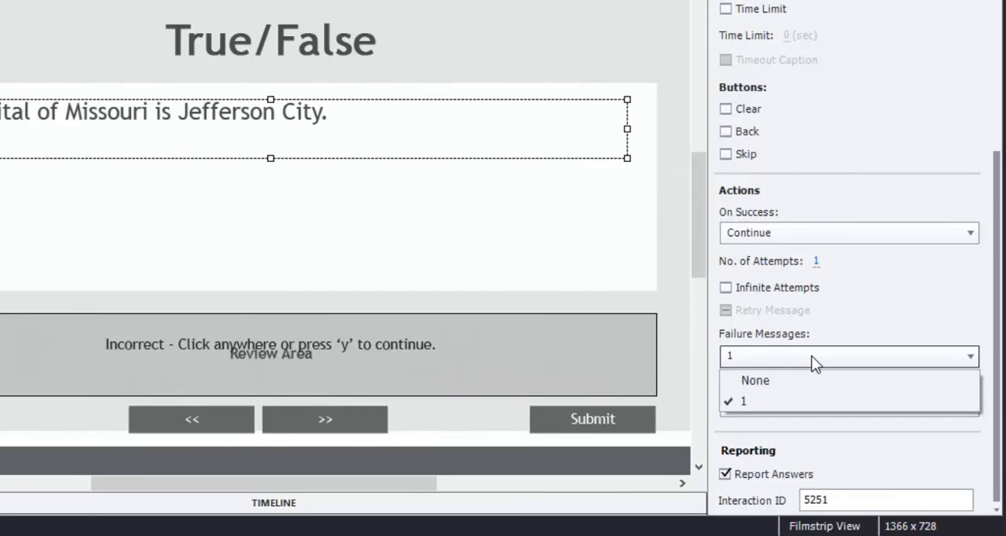
click(743, 401)
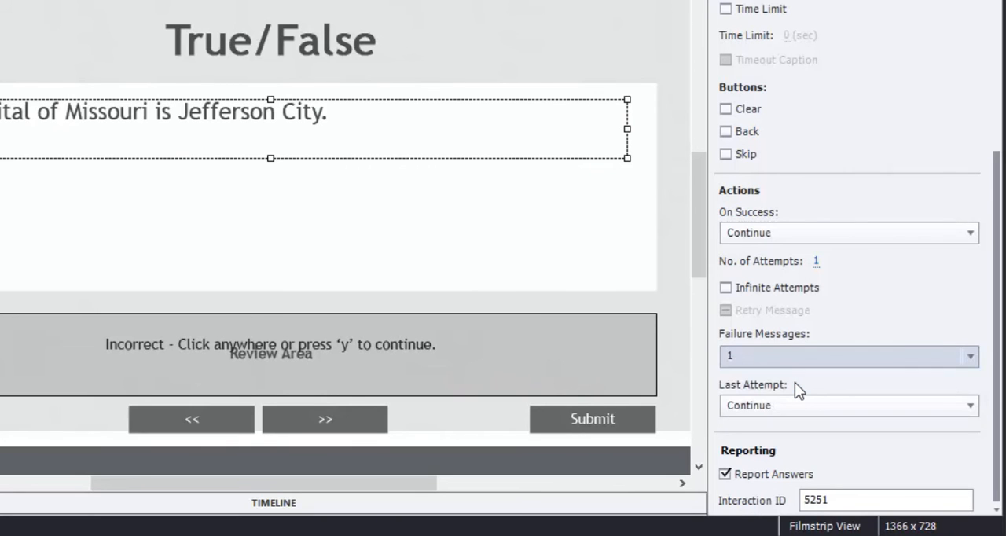
click(848, 355)
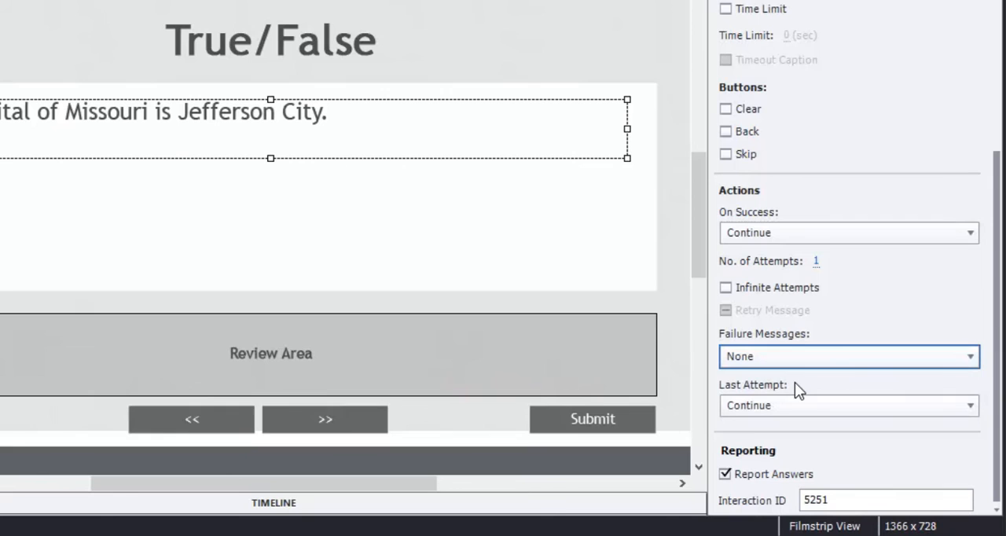
mouse_move(726, 113)
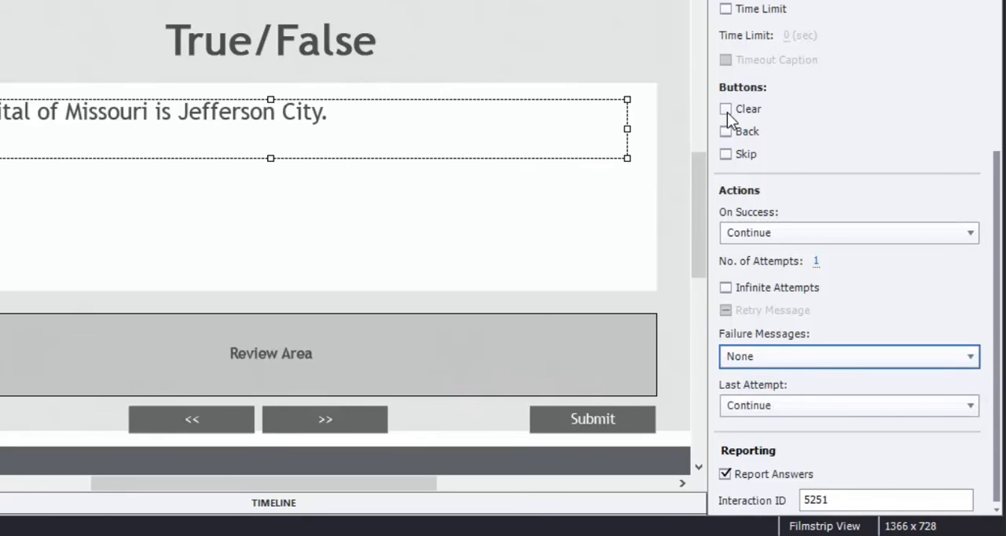
Step: Enable the Clear and Skip buttons on the Missouri question slide
click(726, 108)
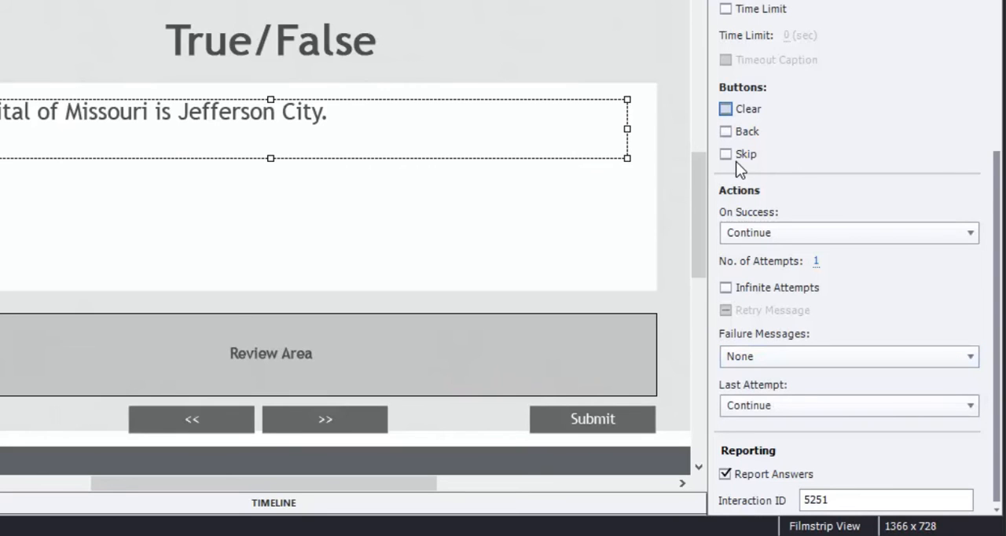
mouse_move(732, 163)
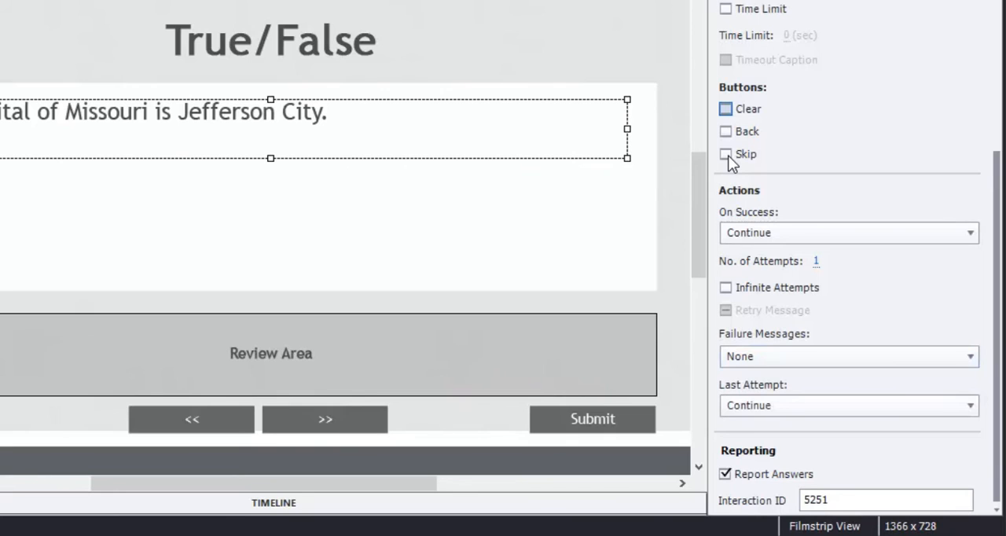
click(726, 154)
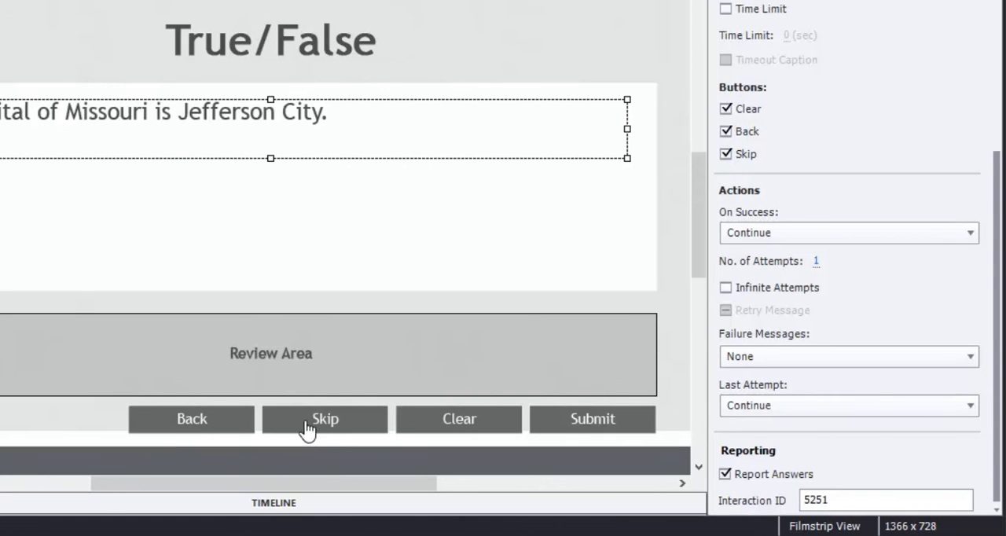
mouse_move(459, 418)
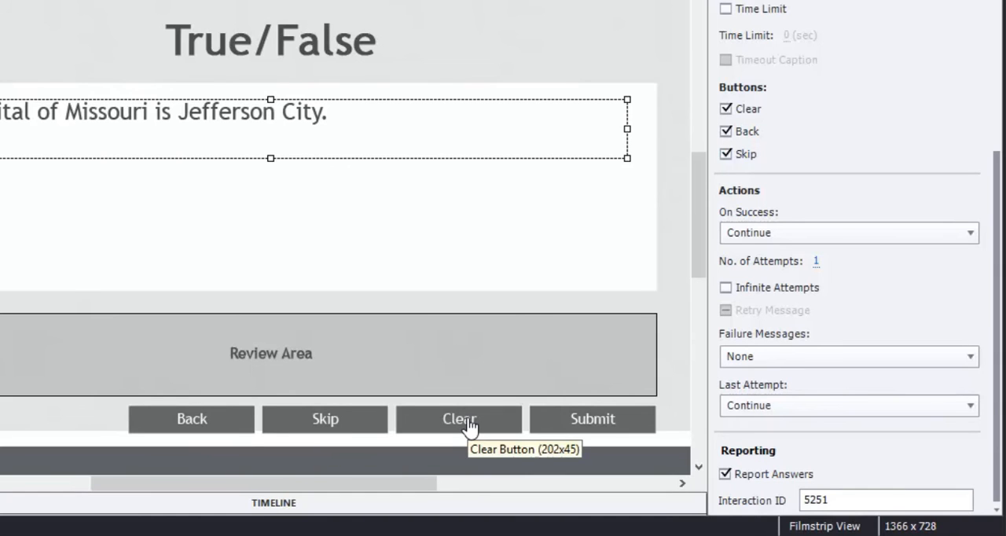
mouse_move(591, 425)
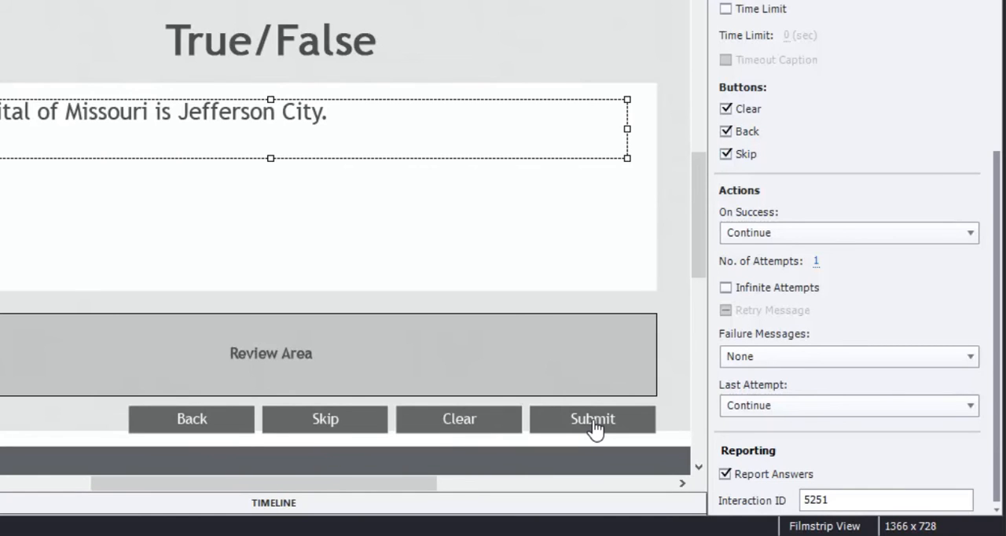
mouse_move(592, 425)
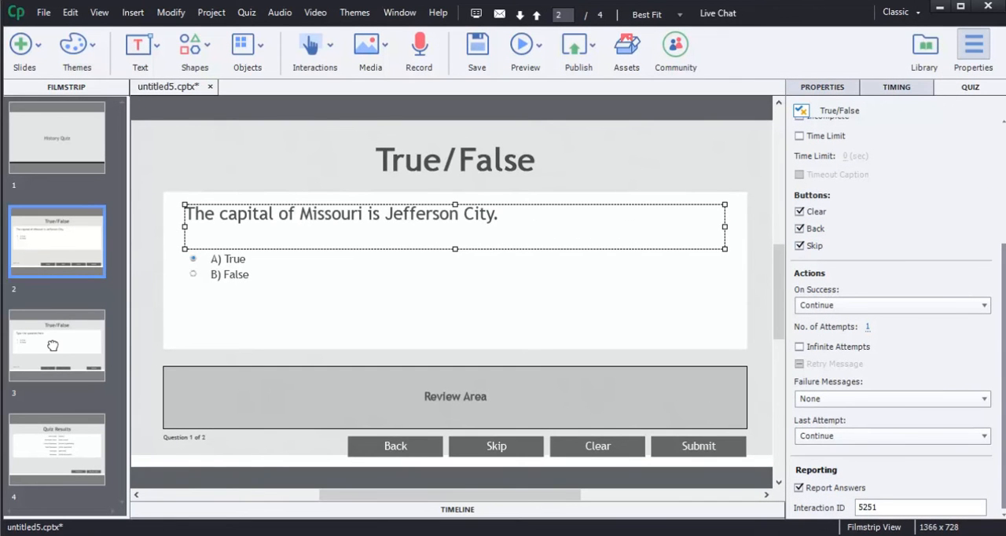
Step: Make slide 3's question read 'The captial of Kansas is Kansas City.'
click(57, 344)
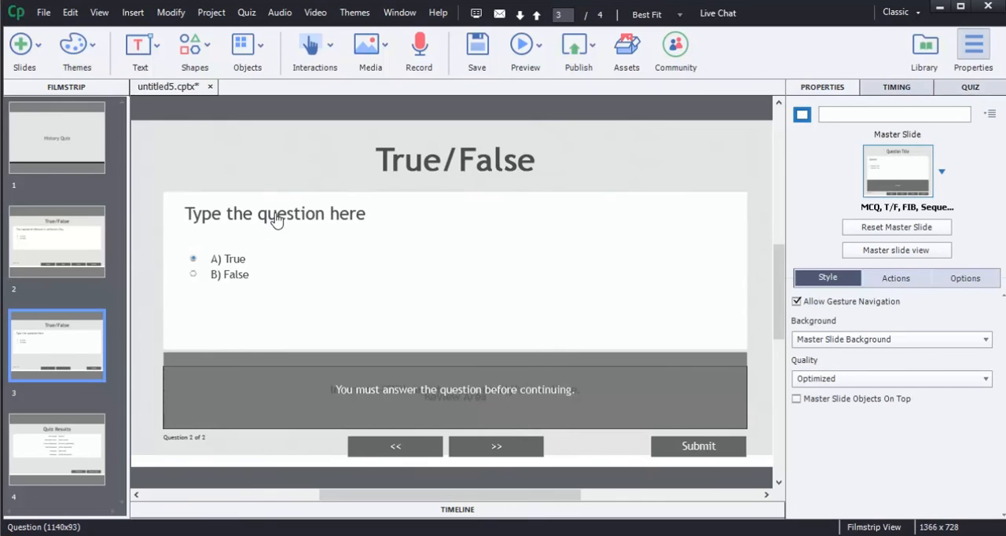
mouse_move(273, 217)
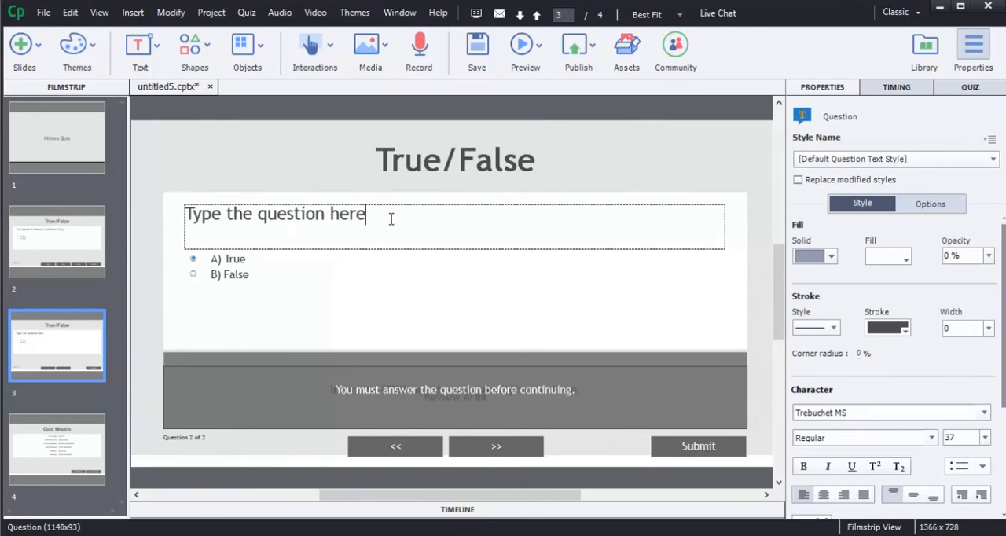
text(The)
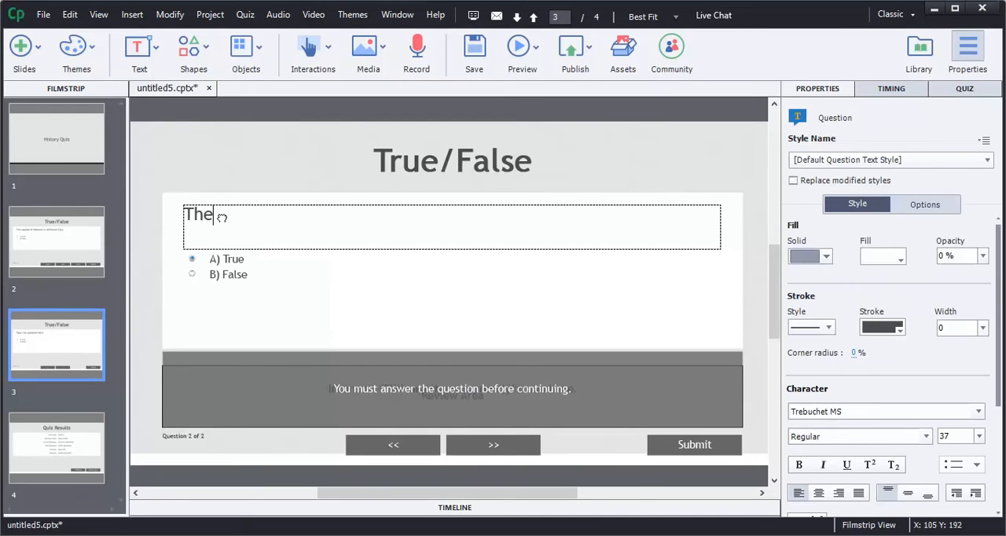
text(captial o)
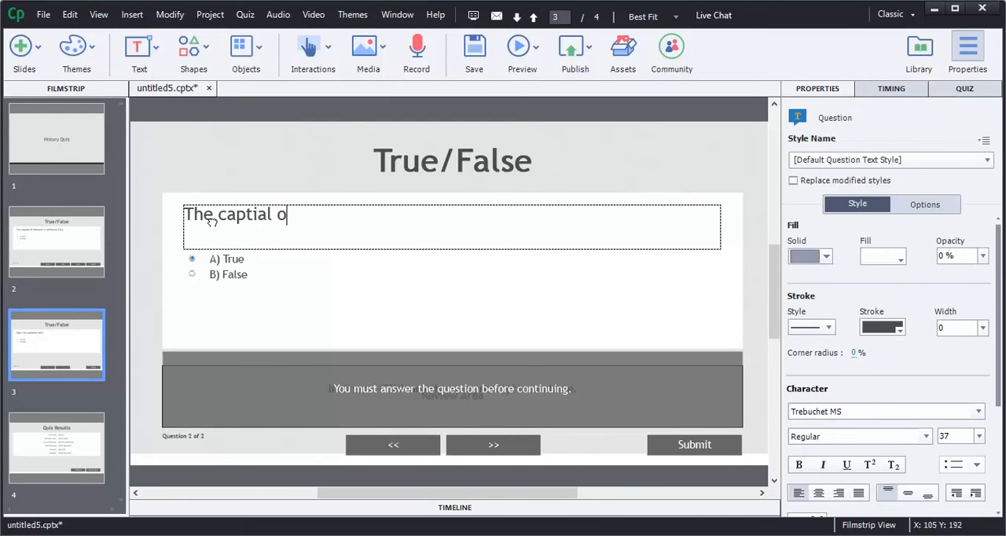
text(f Kansas)
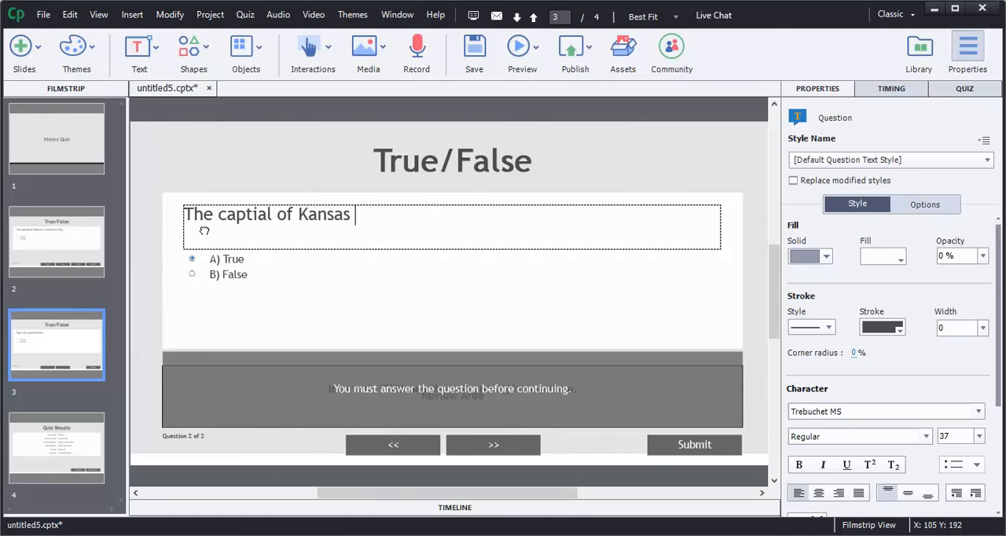
text(is Kansa)
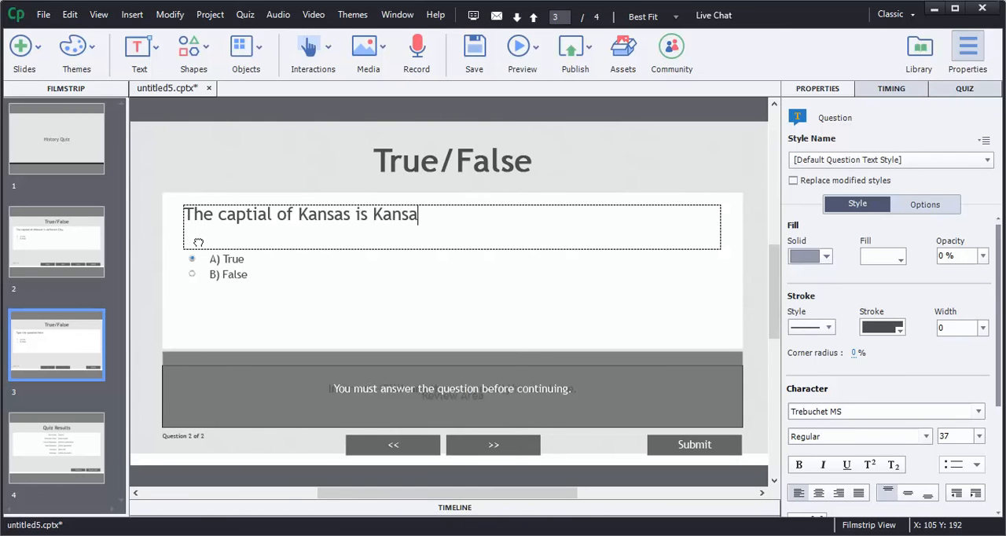
text(s City.)
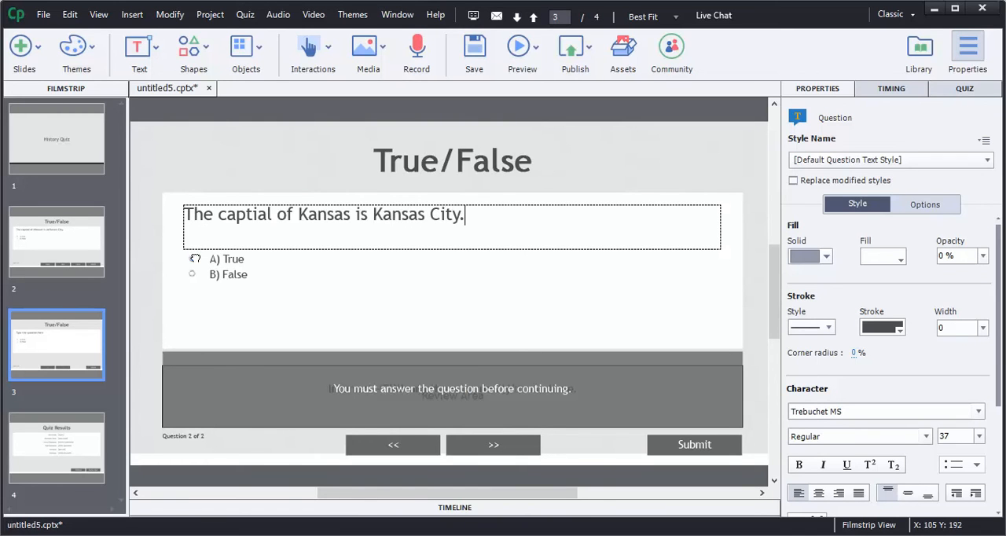
click(192, 257)
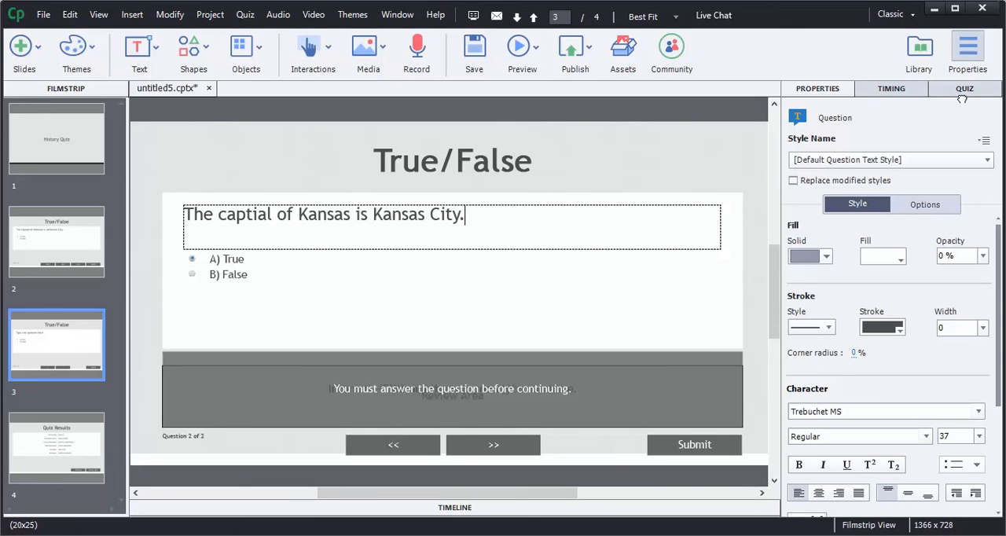
mouse_move(965, 100)
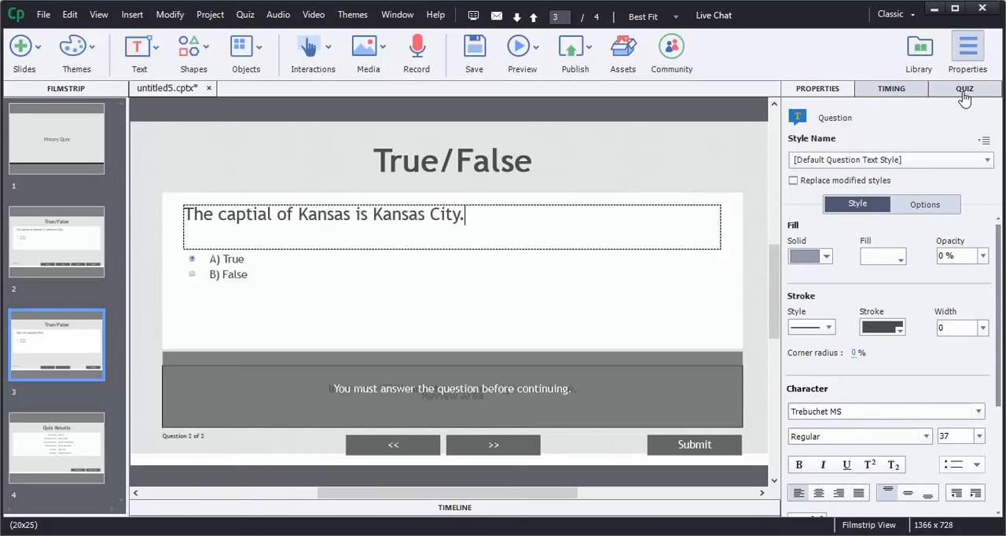
Step: Turn off the Incomplete caption and set Failure Messages to None on the Kansas question
click(965, 88)
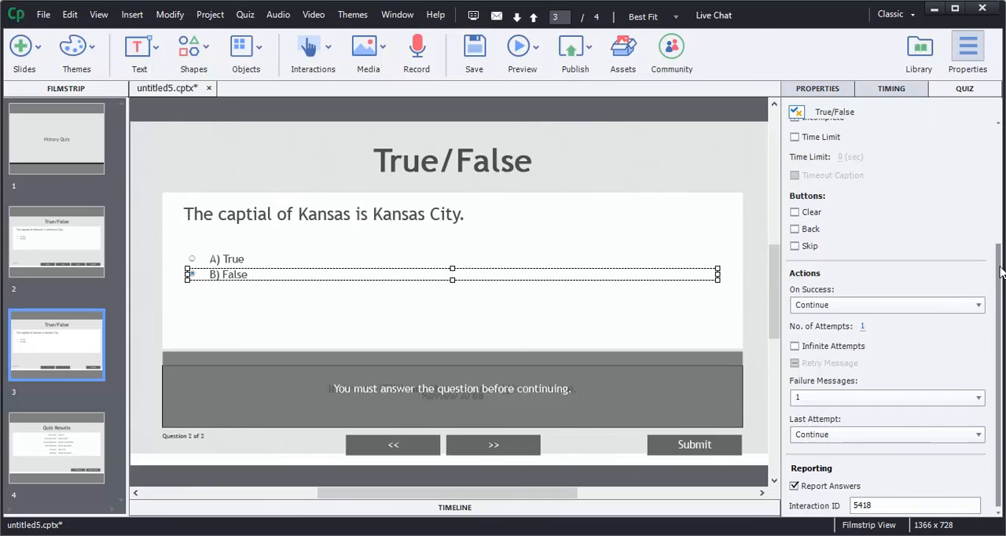
scroll(up, 3)
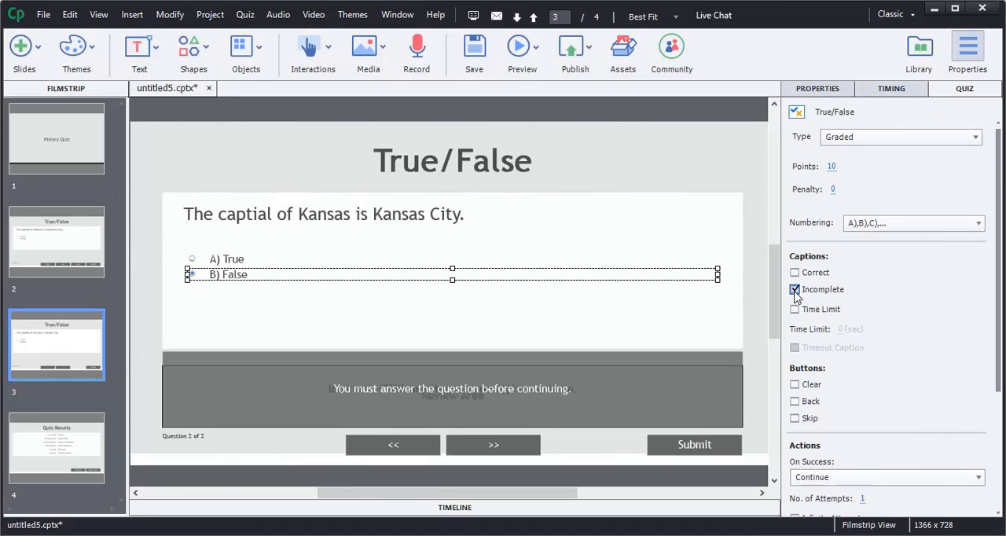
click(795, 290)
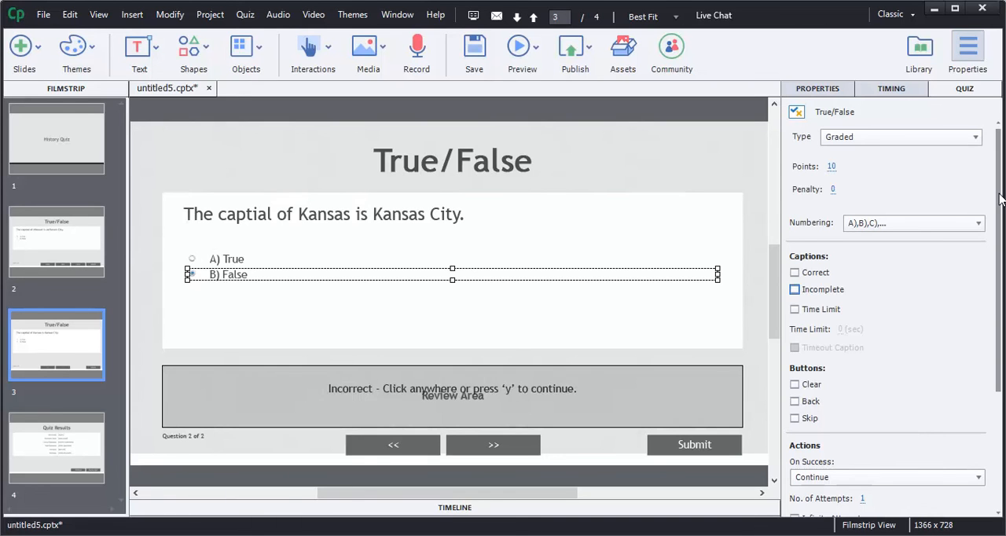
scroll(down, 3)
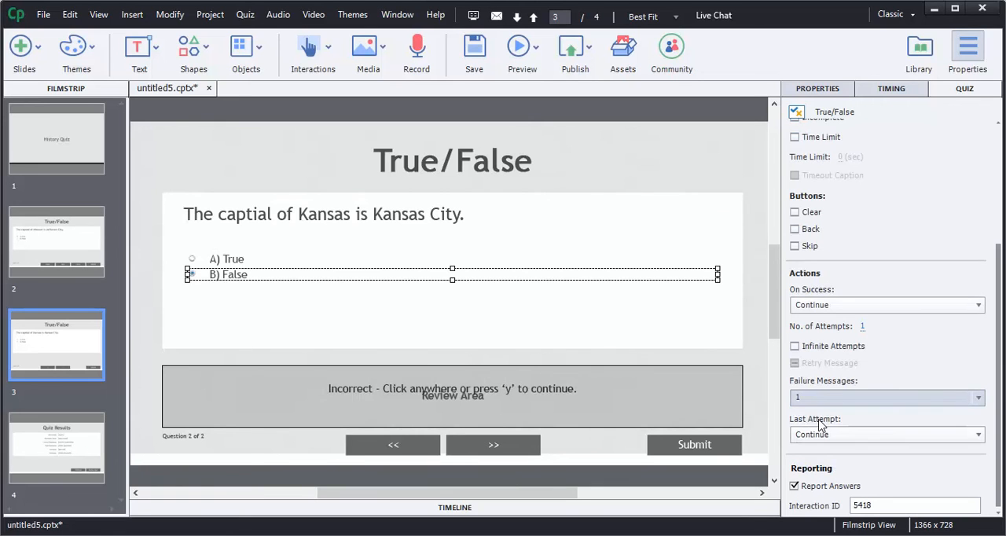
click(886, 396)
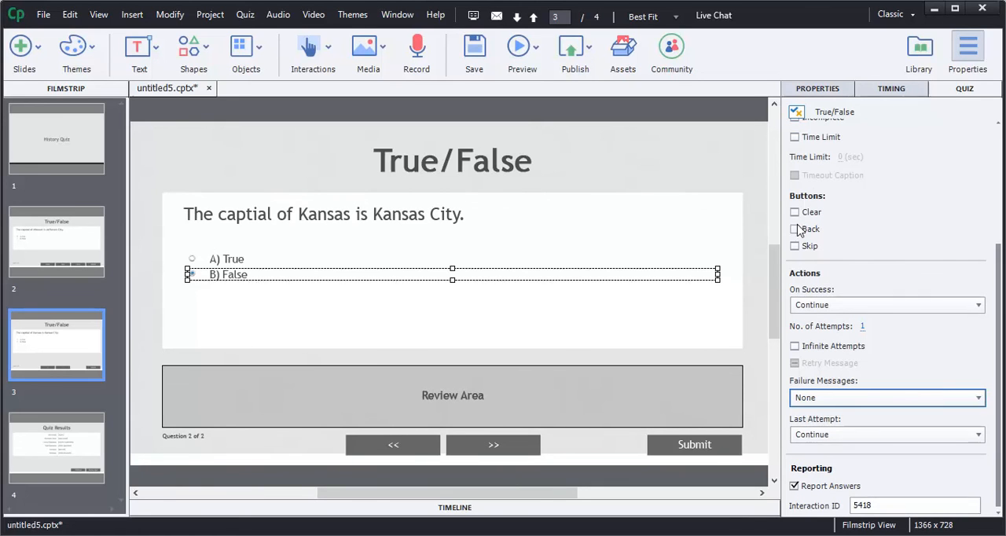
Step: Enable Clear, Back and Skip on the Kansas question and go to the Quiz Results slide
click(795, 210)
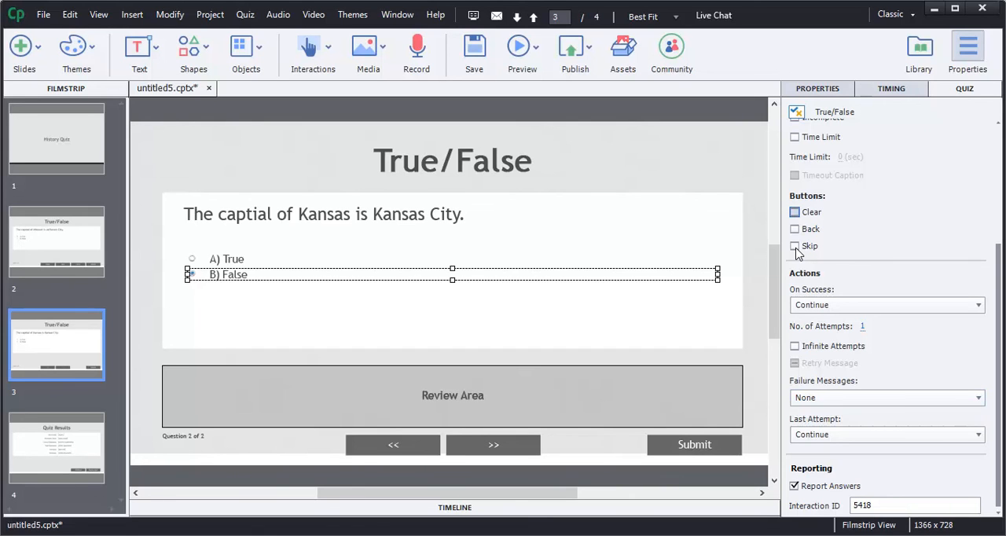
click(795, 245)
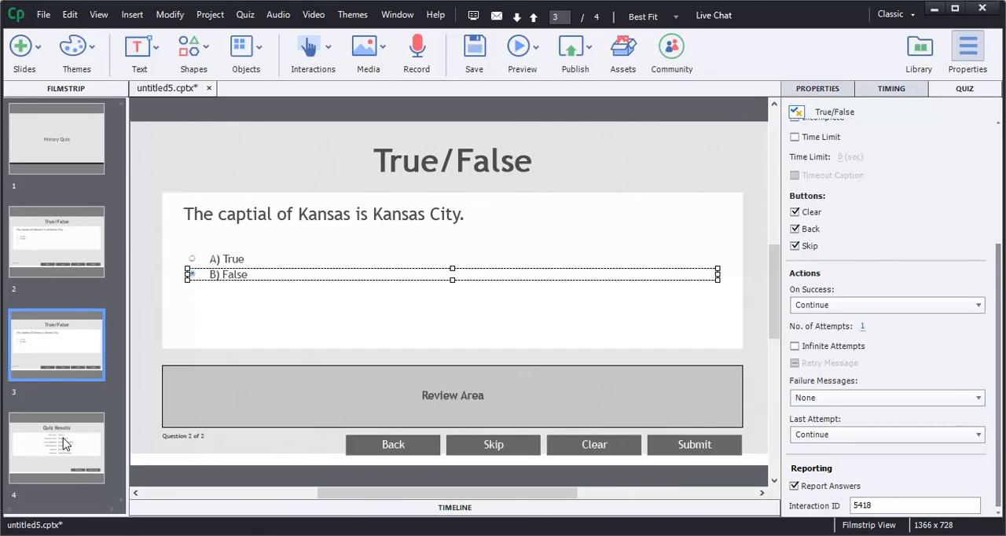
mouse_move(63, 441)
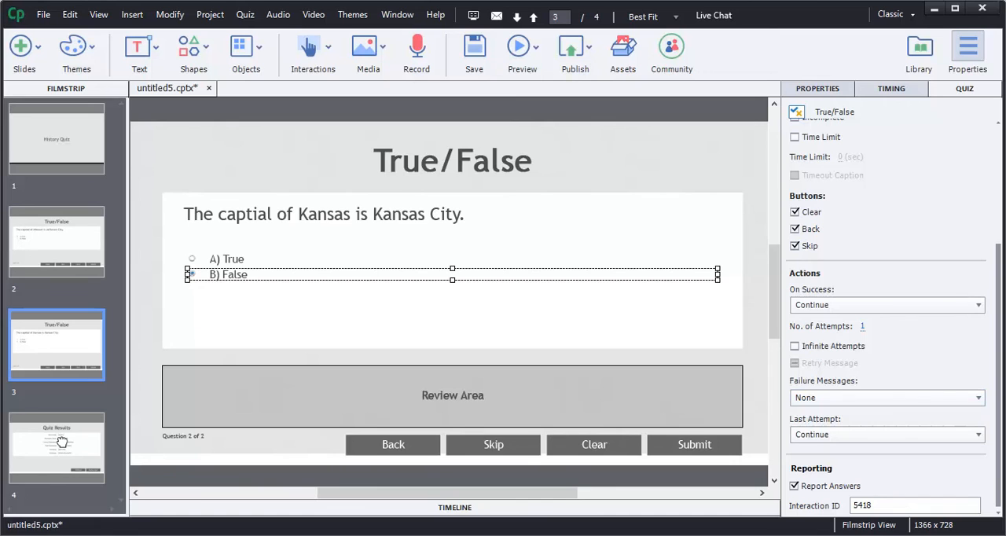
click(56, 446)
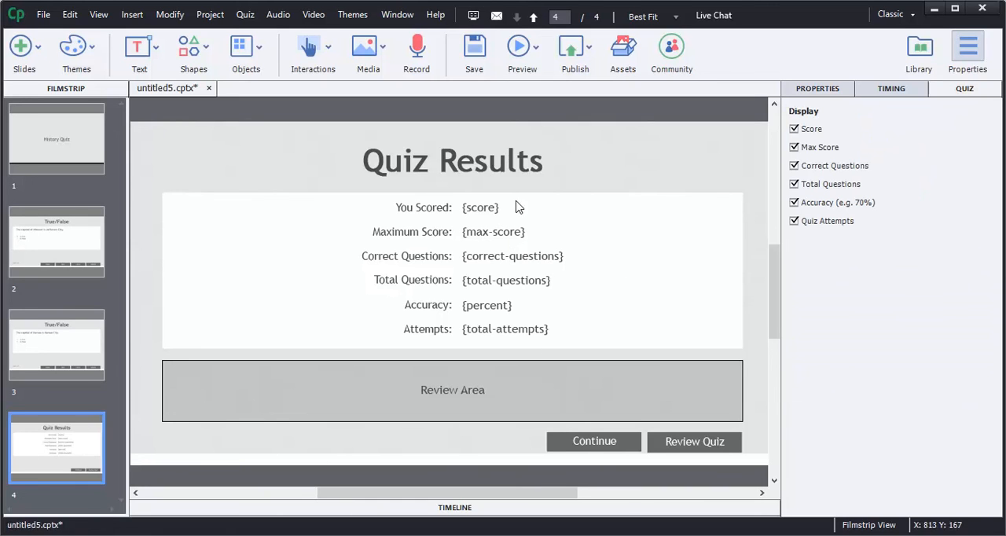
mouse_move(550, 229)
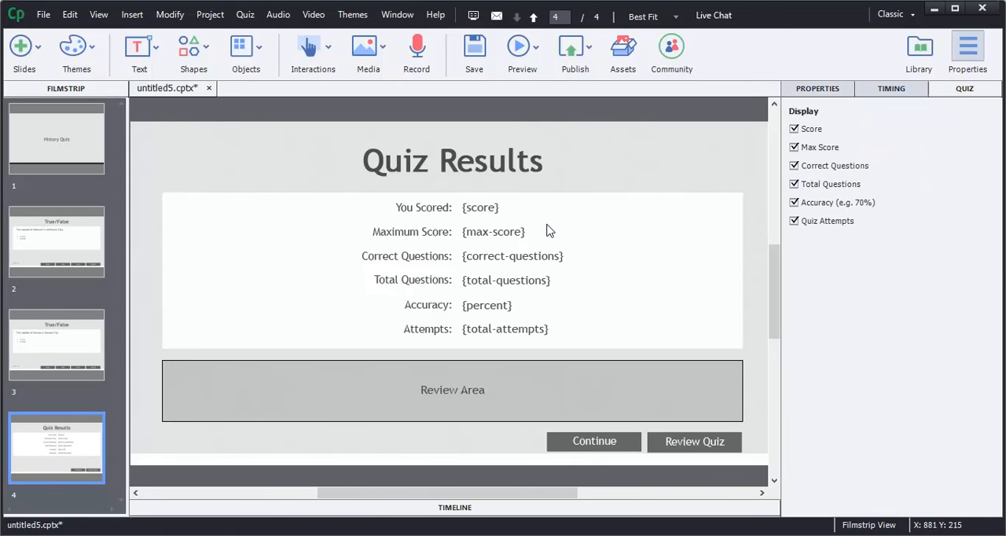
mouse_move(657, 330)
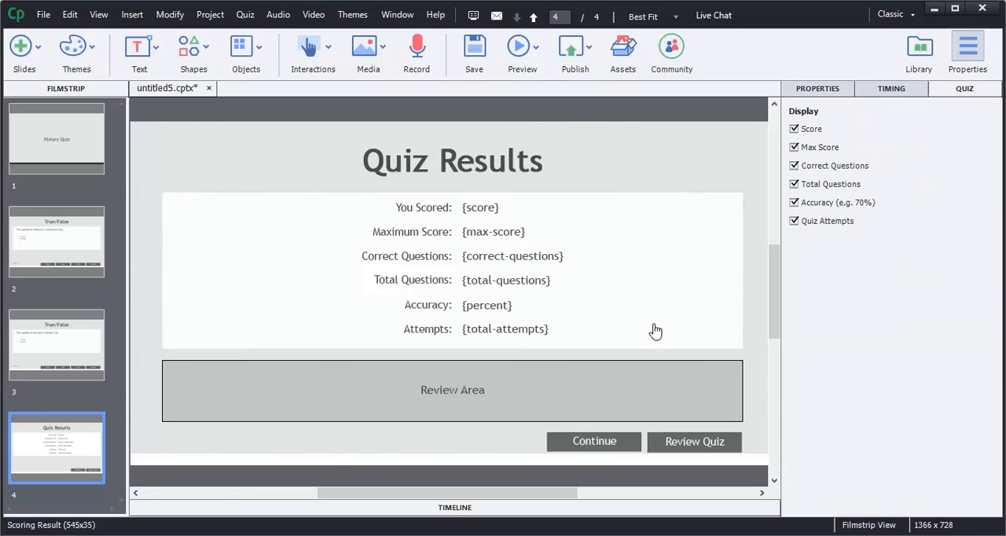
mouse_move(597, 297)
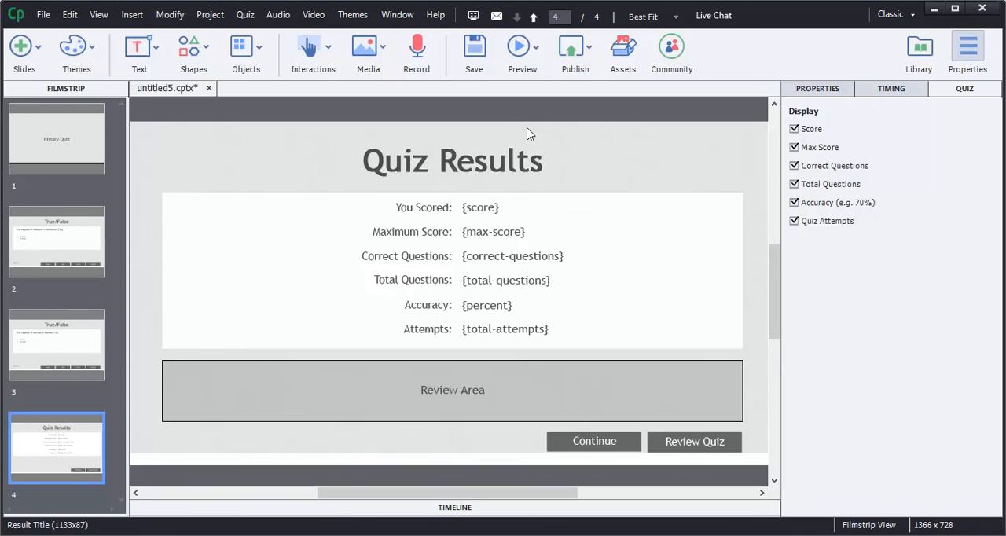
Step: Preview the whole project, starting at the History Quiz title slide
click(537, 53)
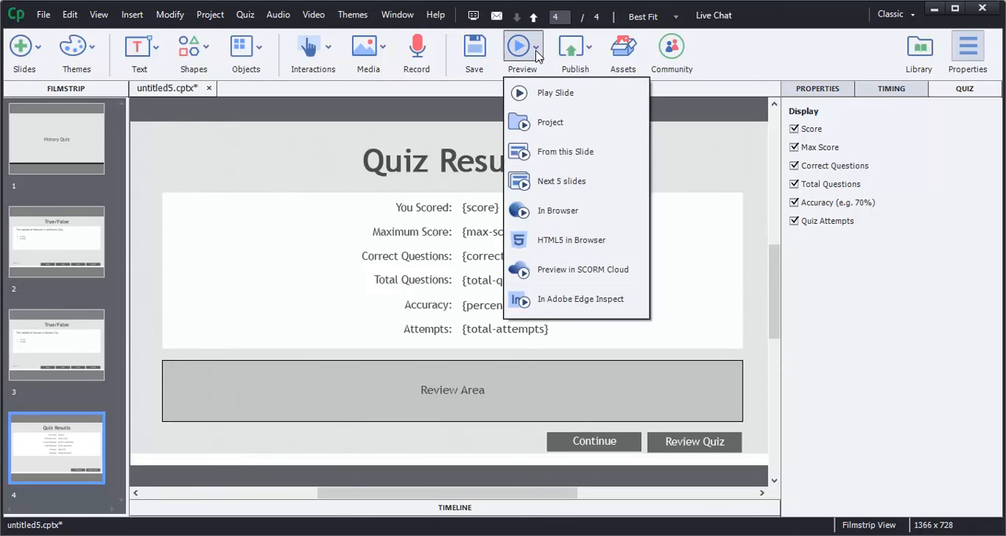
click(550, 123)
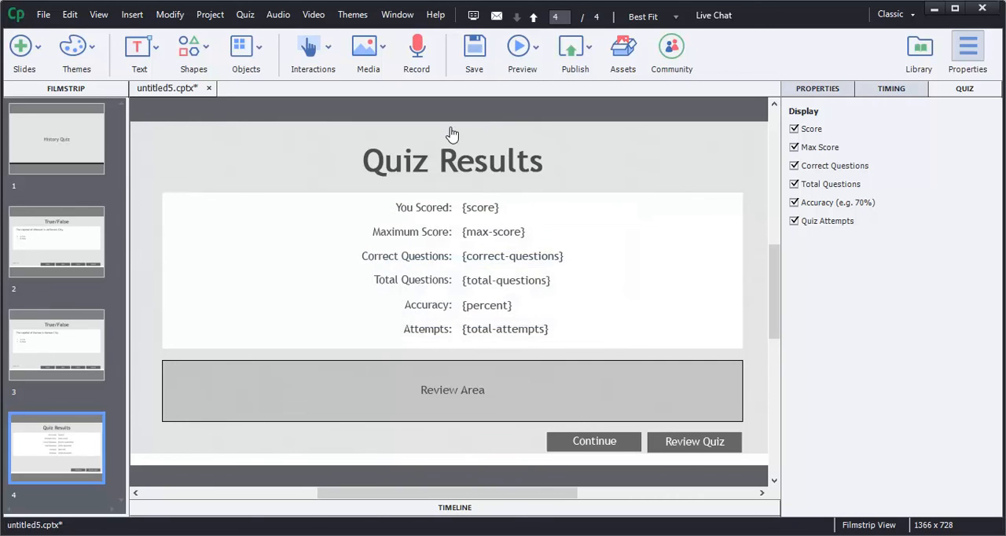
click(522, 48)
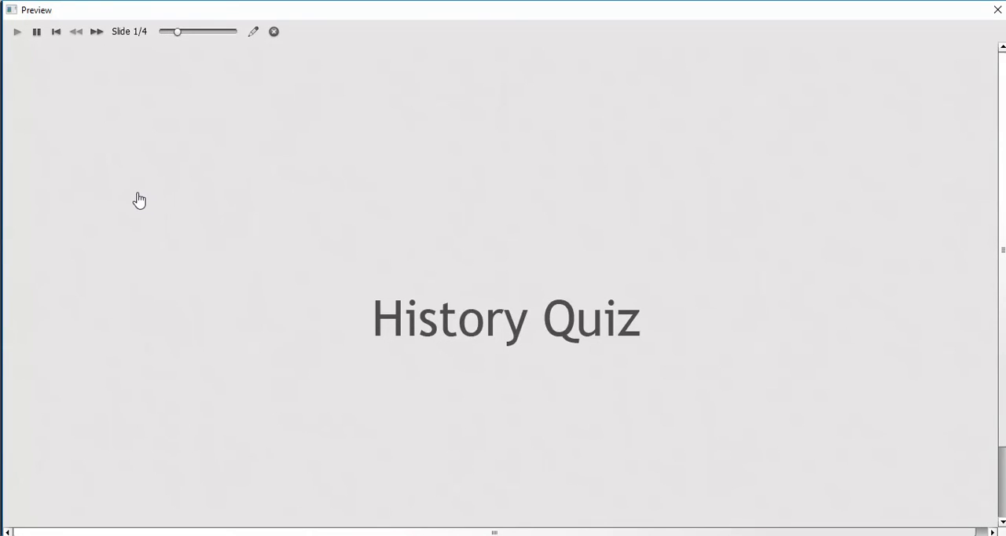
Step: Answer True on the Missouri and Kansas questions, reaching results of 10/20, 50%, failed
click(96, 32)
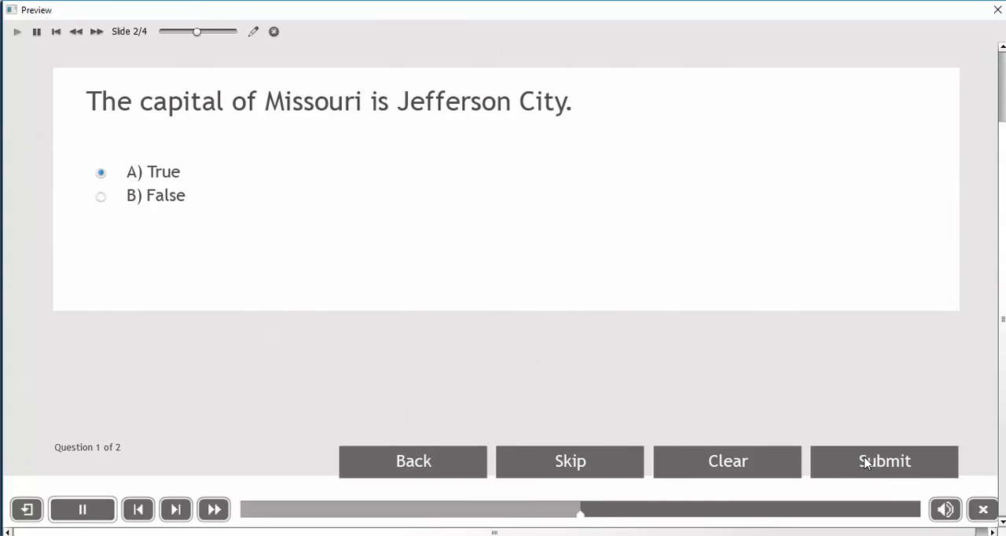
click(883, 462)
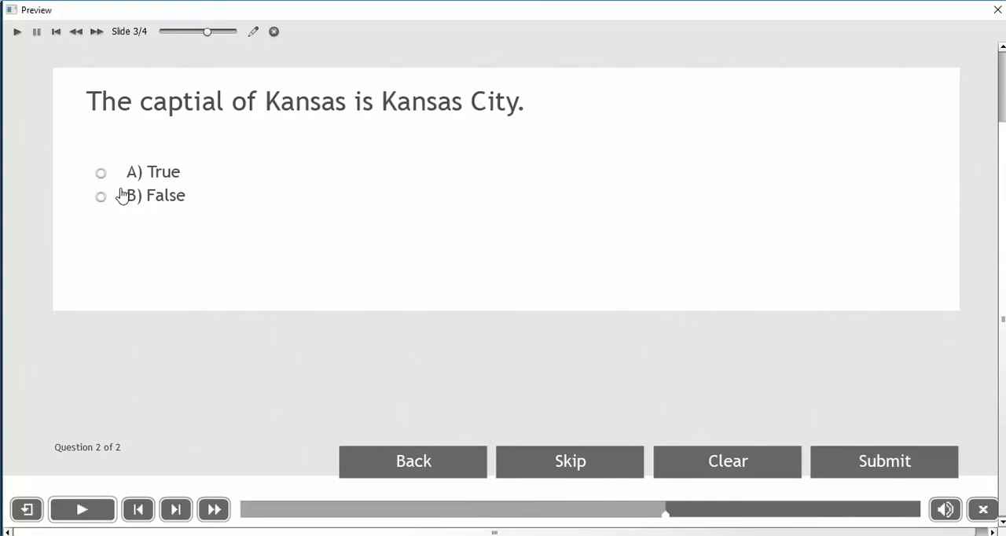
click(100, 173)
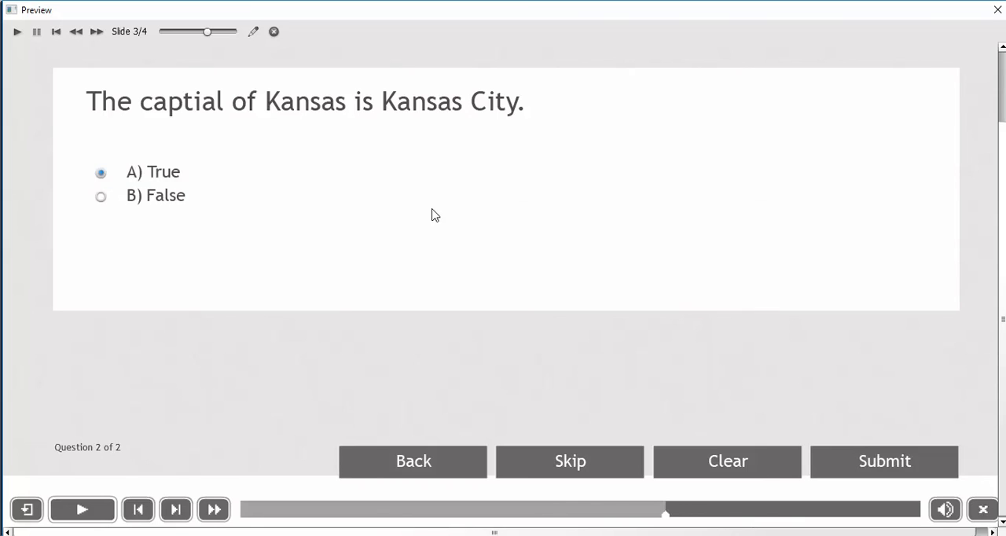
mouse_move(887, 462)
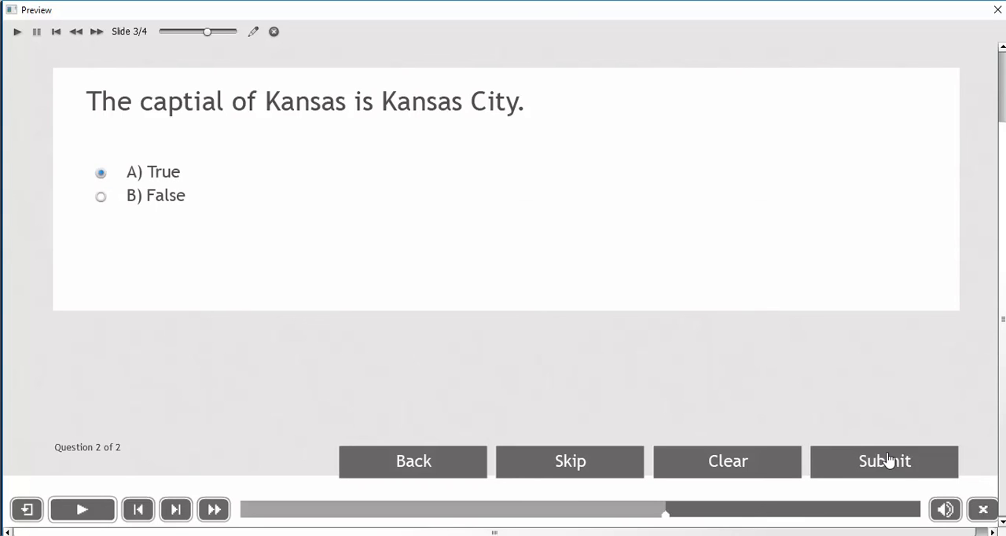
click(82, 509)
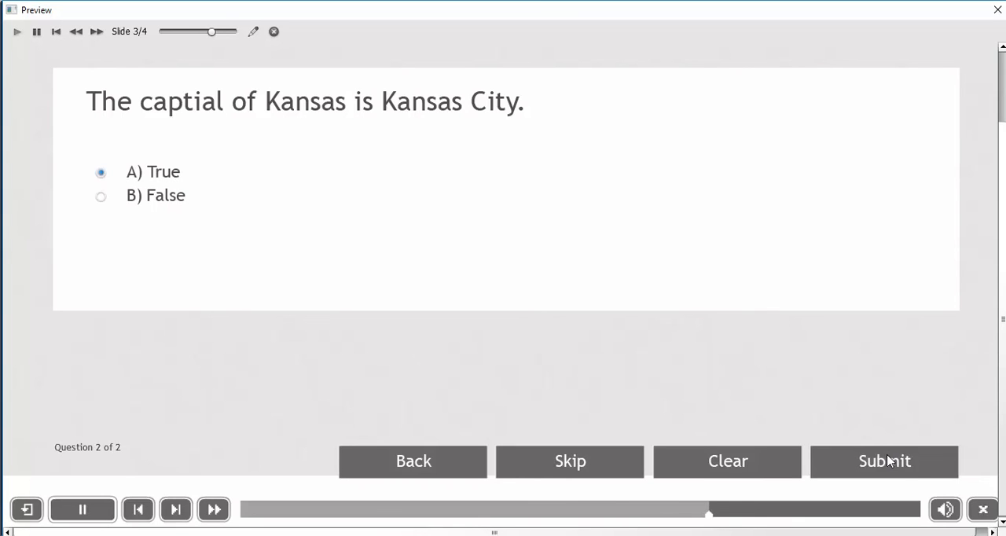
click(883, 462)
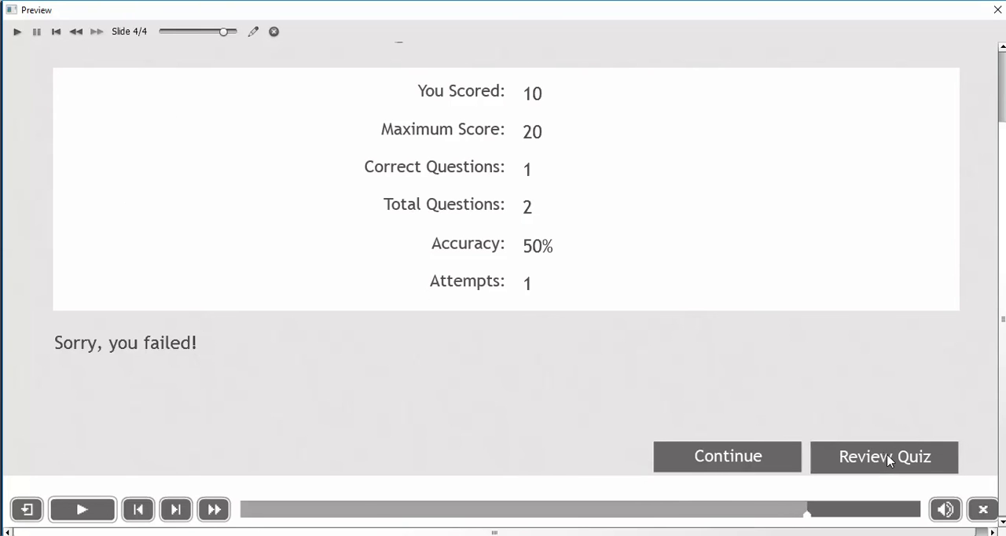
mouse_move(575, 104)
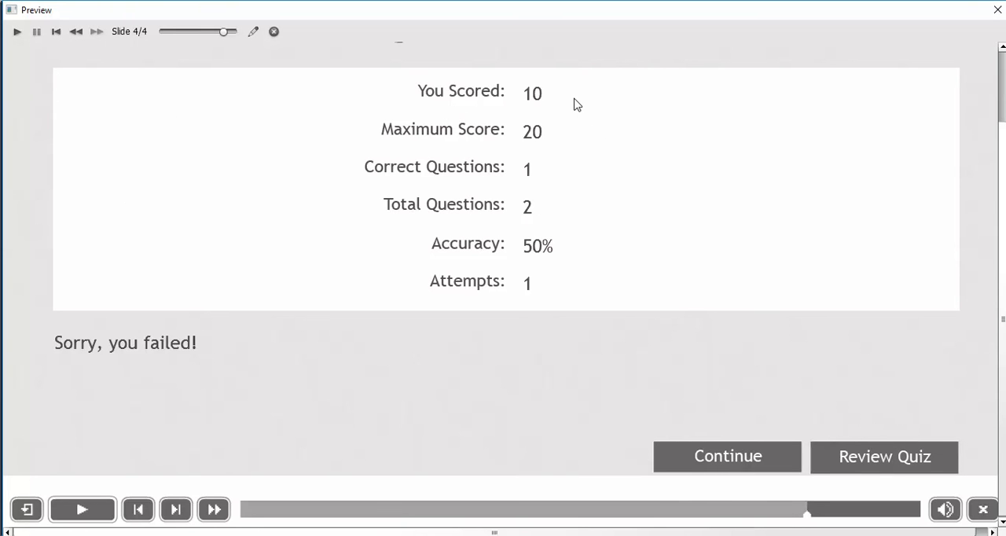
mouse_move(548, 149)
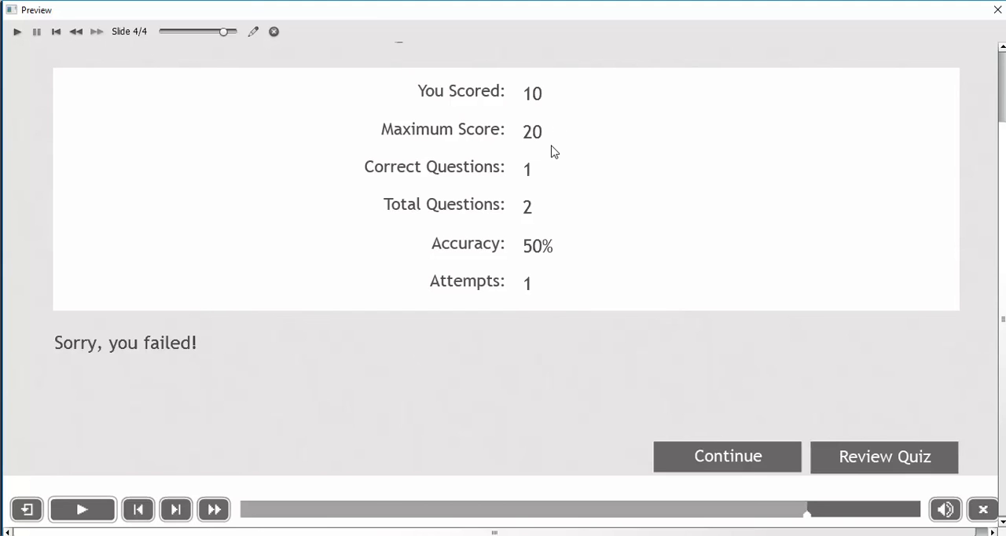
mouse_move(621, 117)
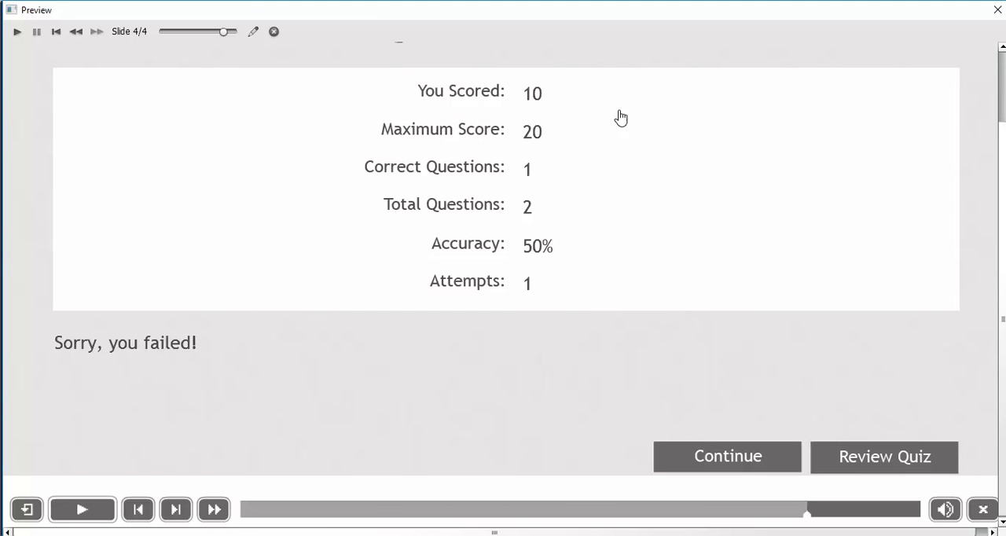
mouse_move(774, 174)
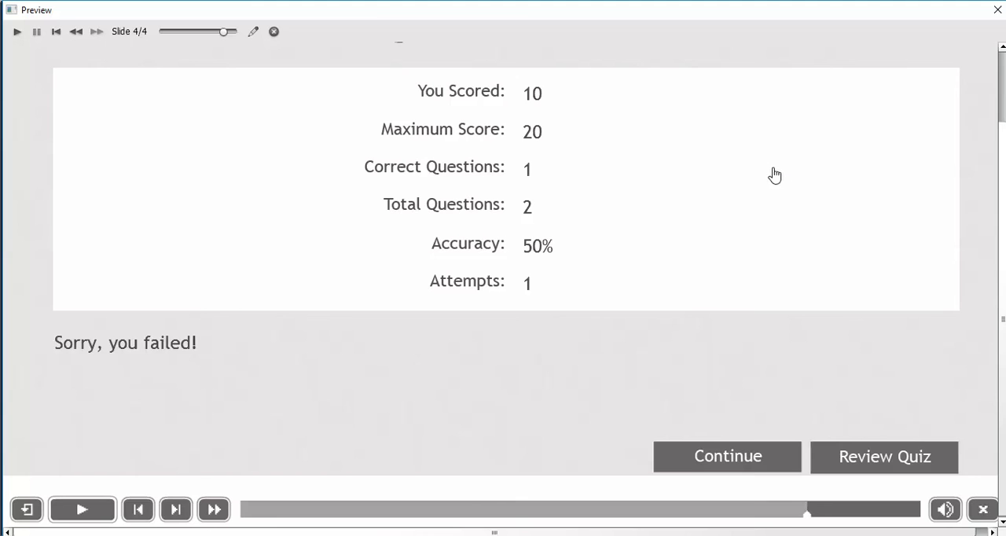
mouse_move(863, 303)
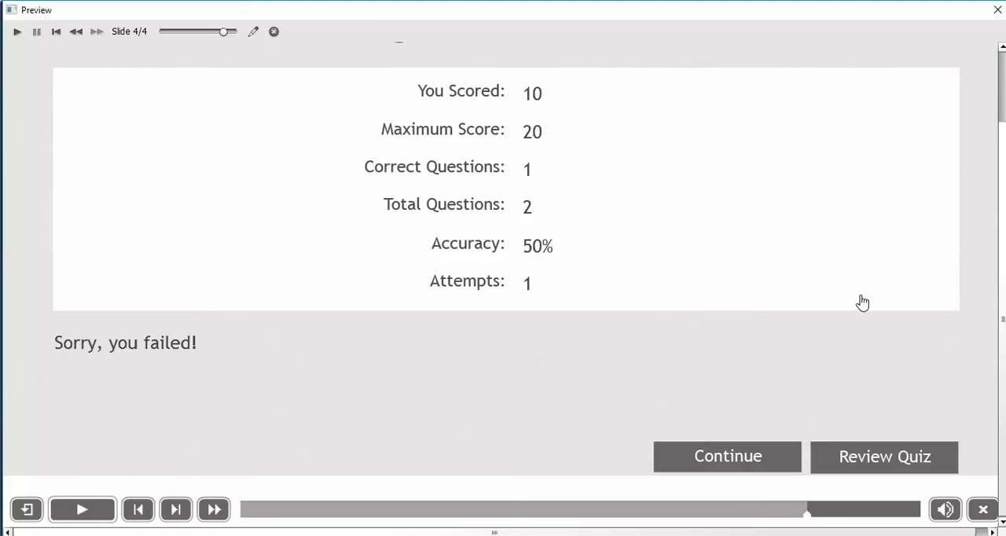
mouse_move(886, 462)
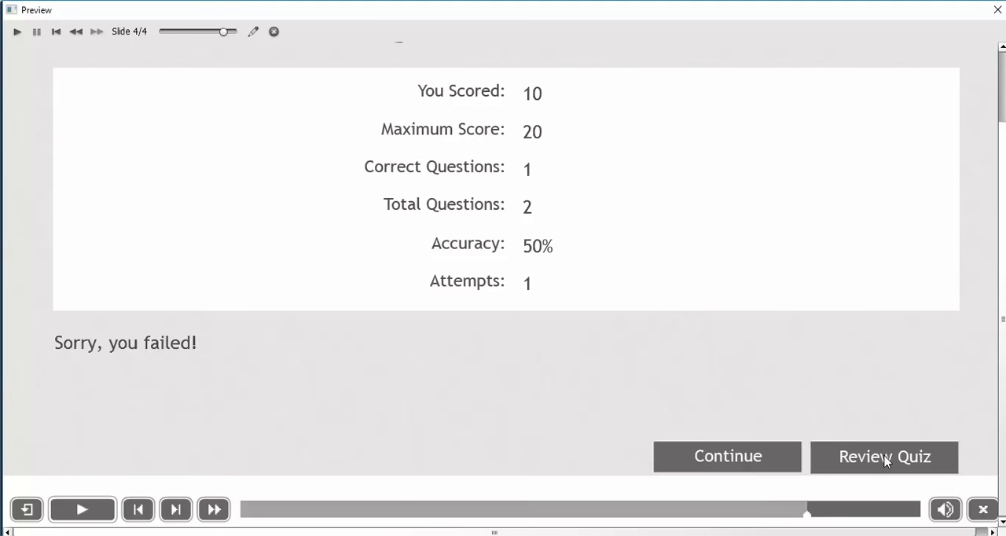
click(884, 456)
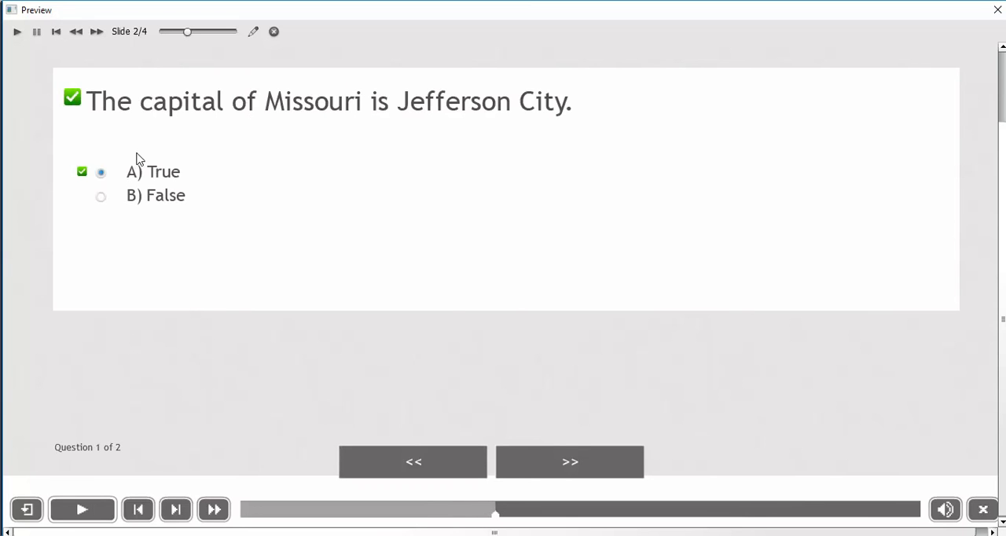
mouse_move(566, 462)
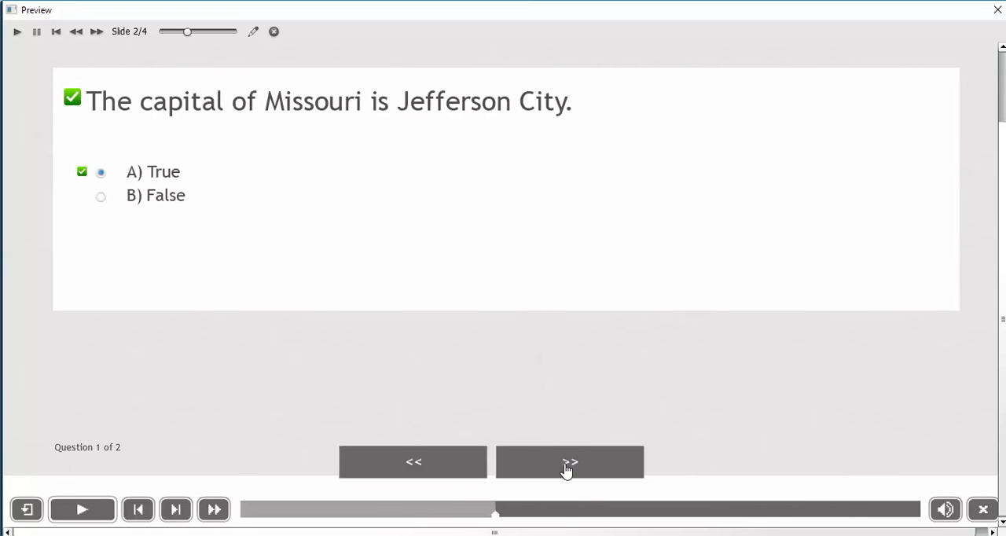
click(568, 462)
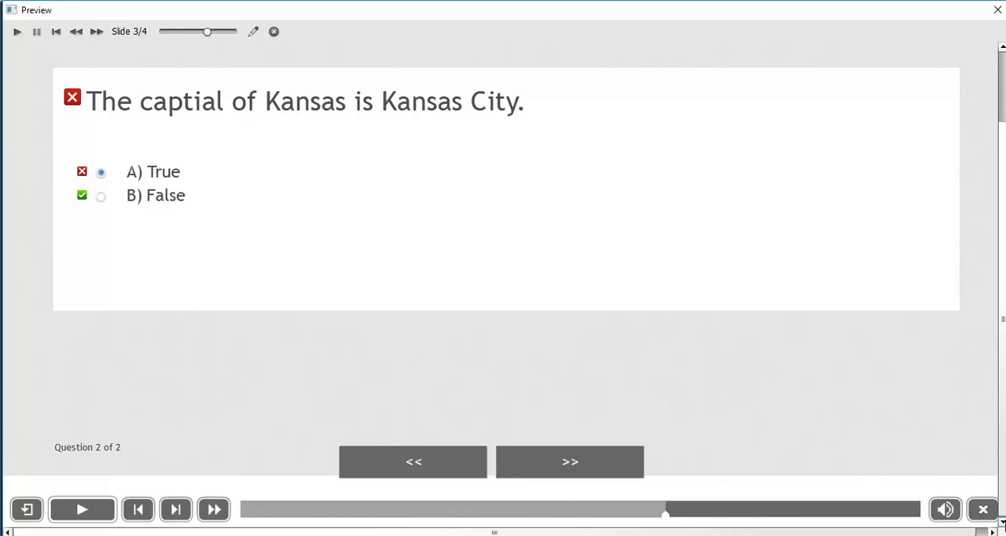
click(569, 462)
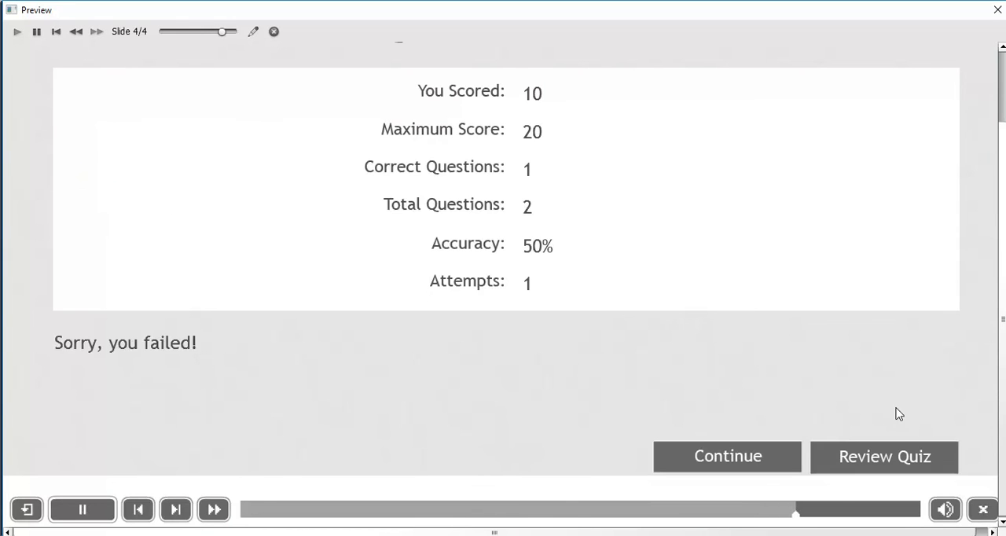